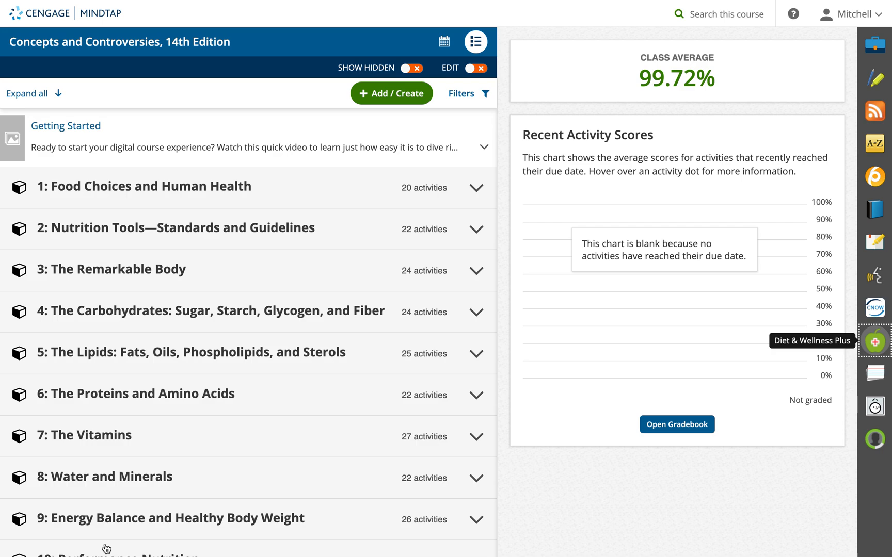
mouse_move(729, 508)
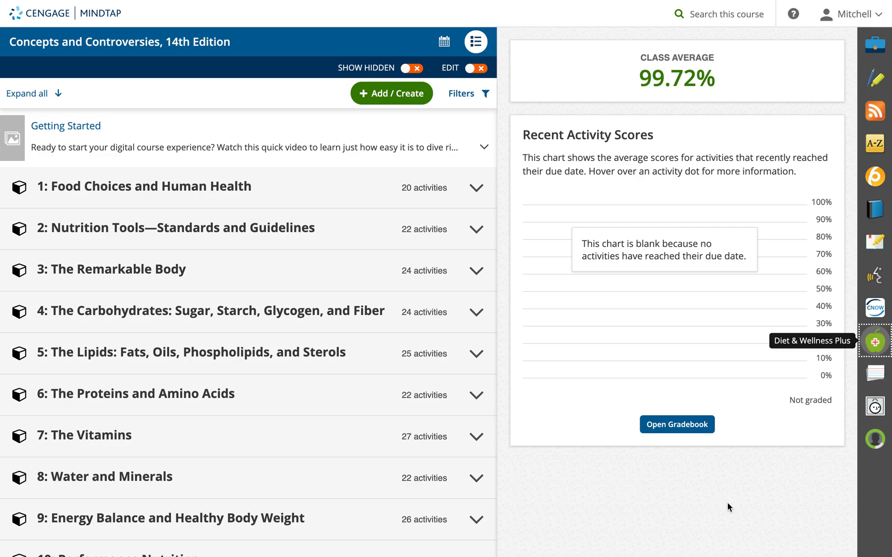
mouse_move(767, 524)
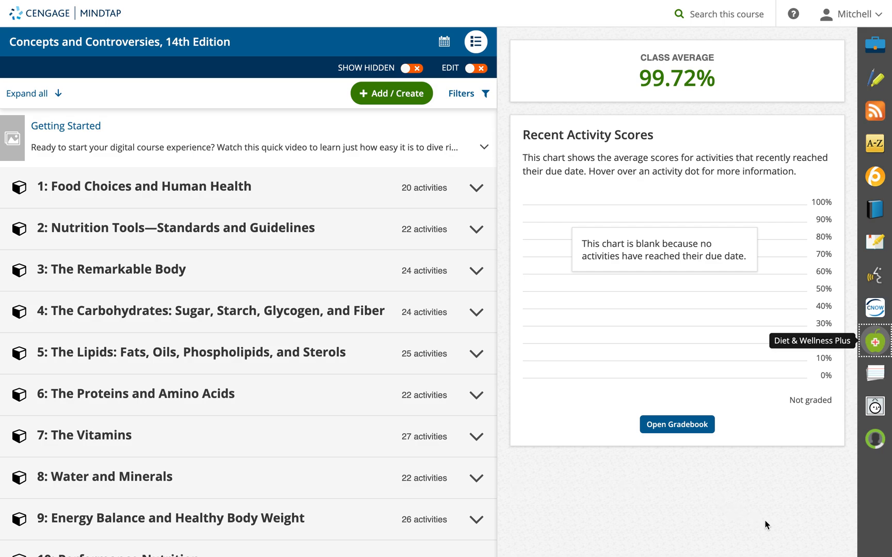
mouse_move(89, 33)
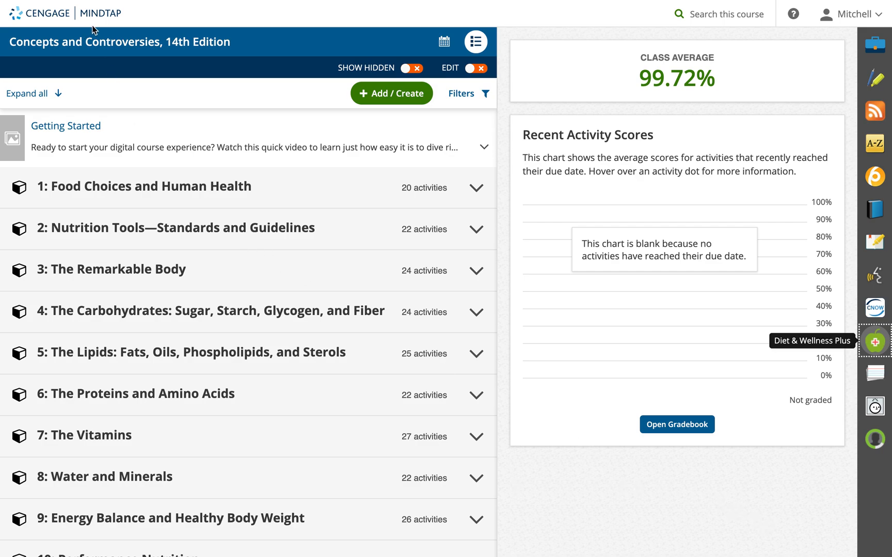
mouse_move(715, 473)
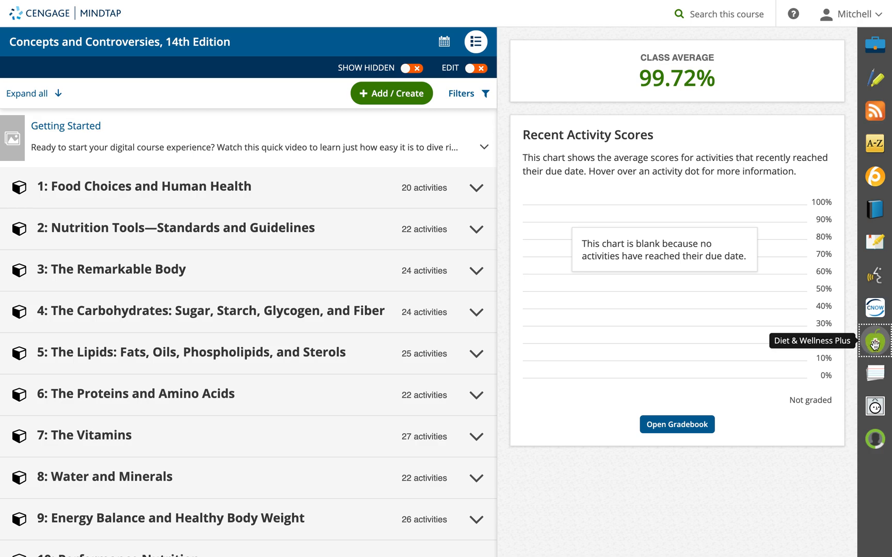
Launch the Diet & Wellness Plus app from the MindTap app dock
click(876, 341)
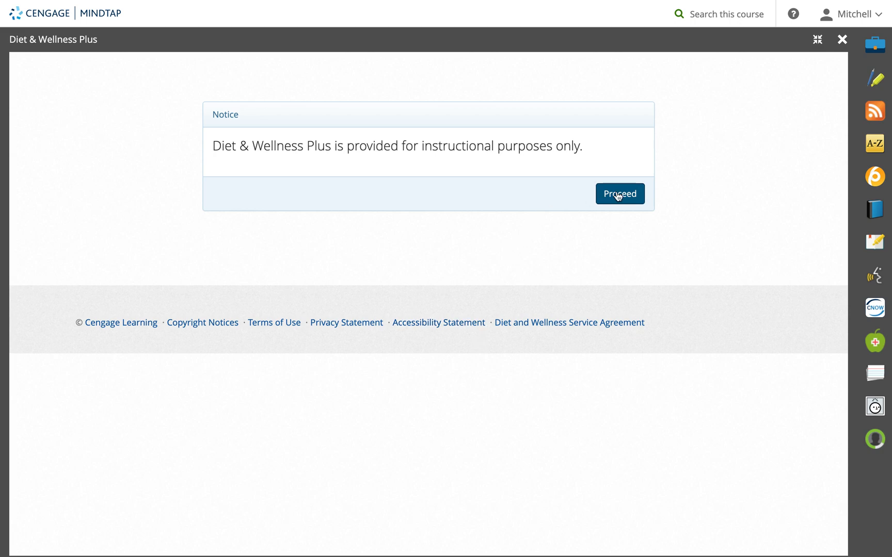
Proceed past the instructional-use notice to reach the dashboard
click(619, 194)
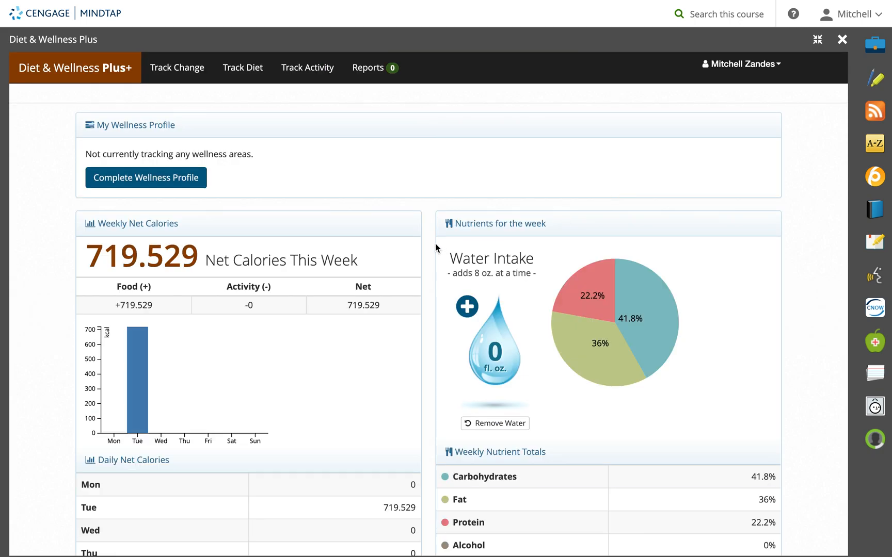
mouse_move(789, 96)
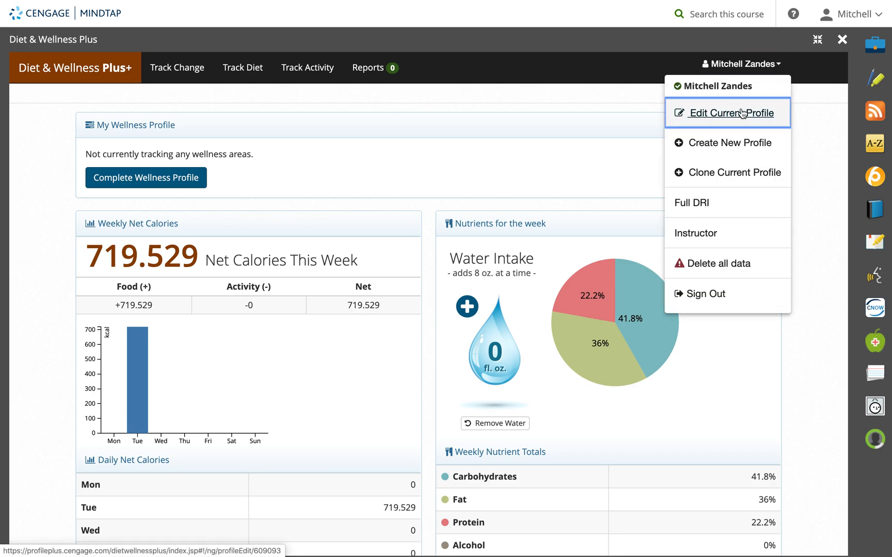
mouse_move(739, 117)
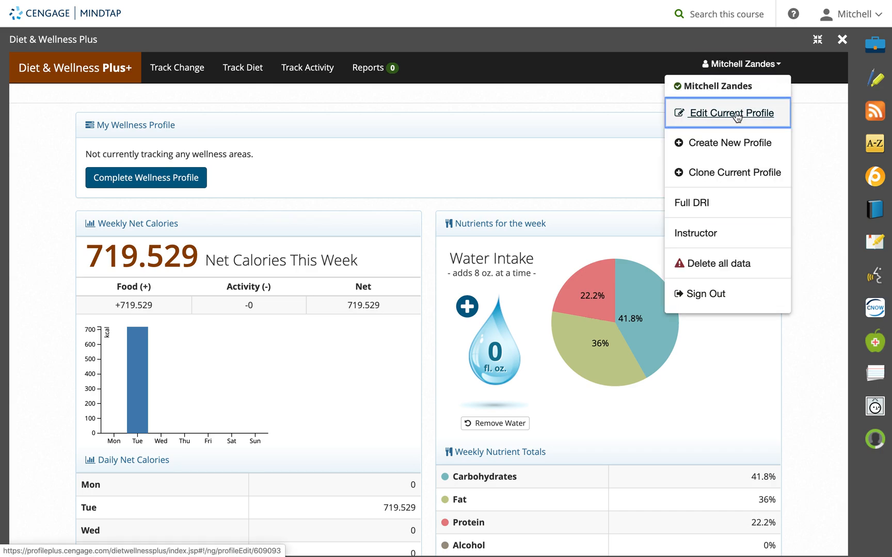
click(731, 114)
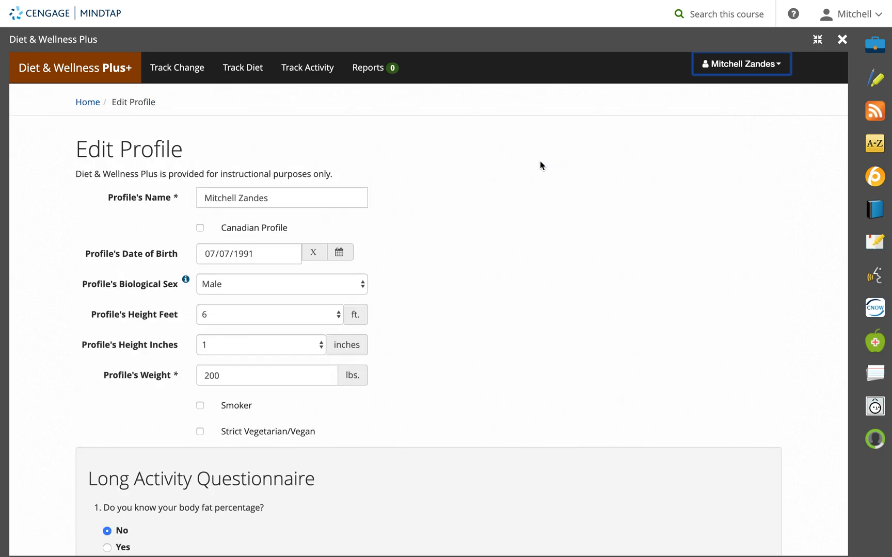
scroll(down, 3)
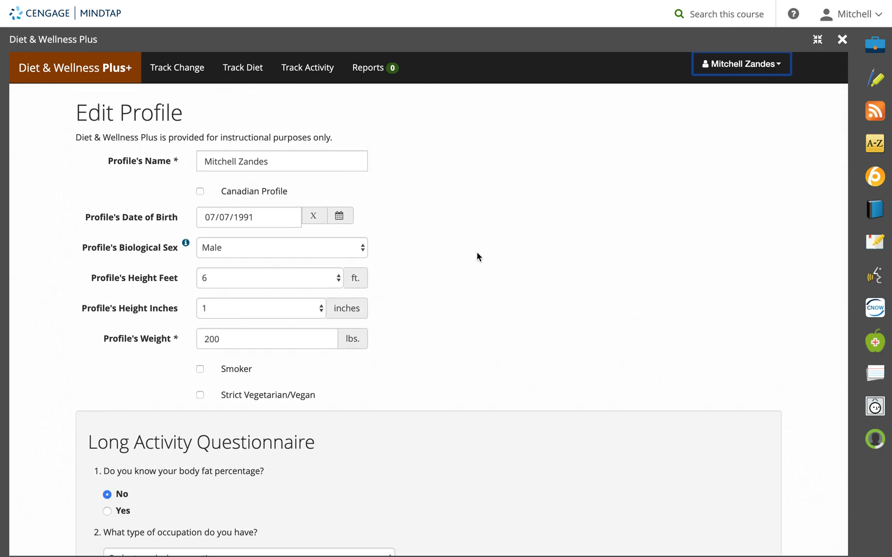
scroll(down, 3)
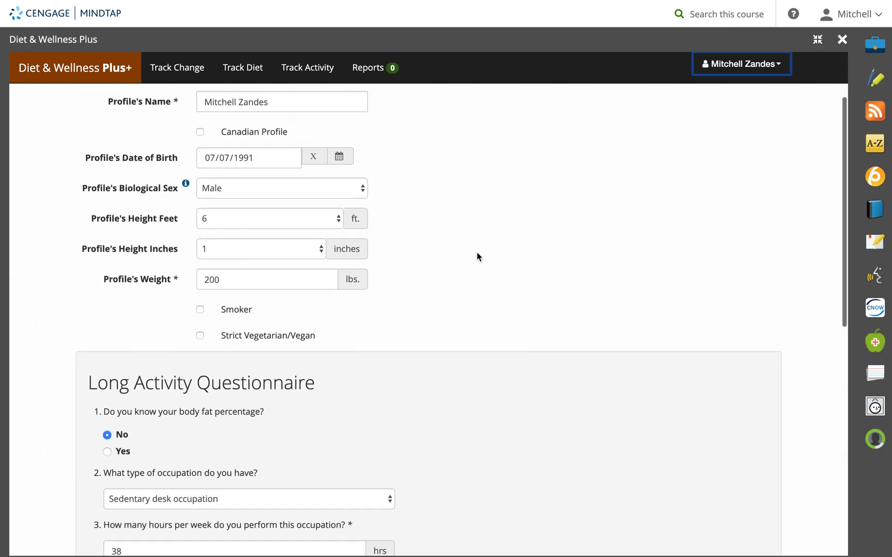
scroll(down, 3)
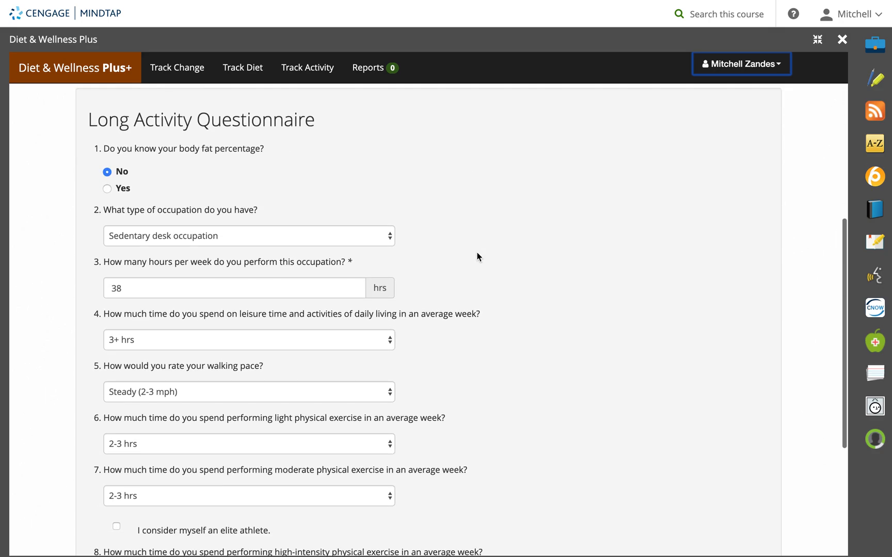
scroll(down, 3)
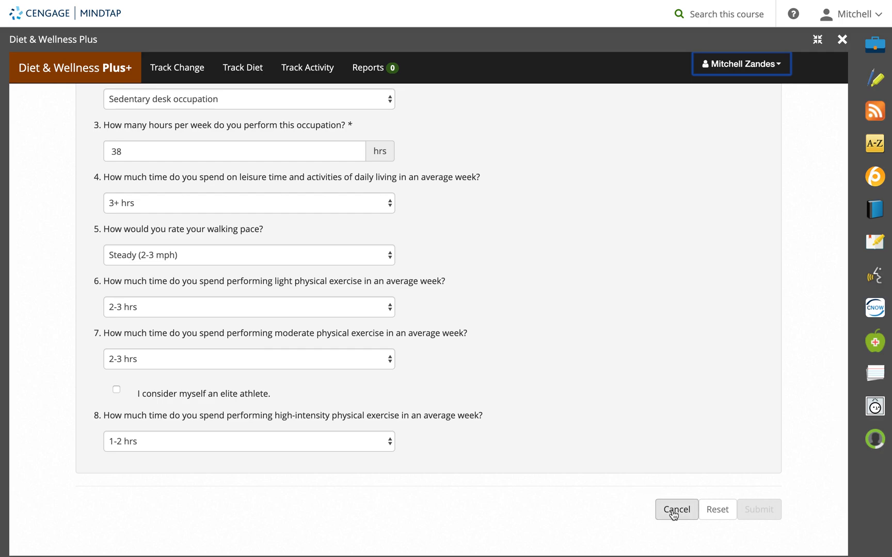
click(676, 510)
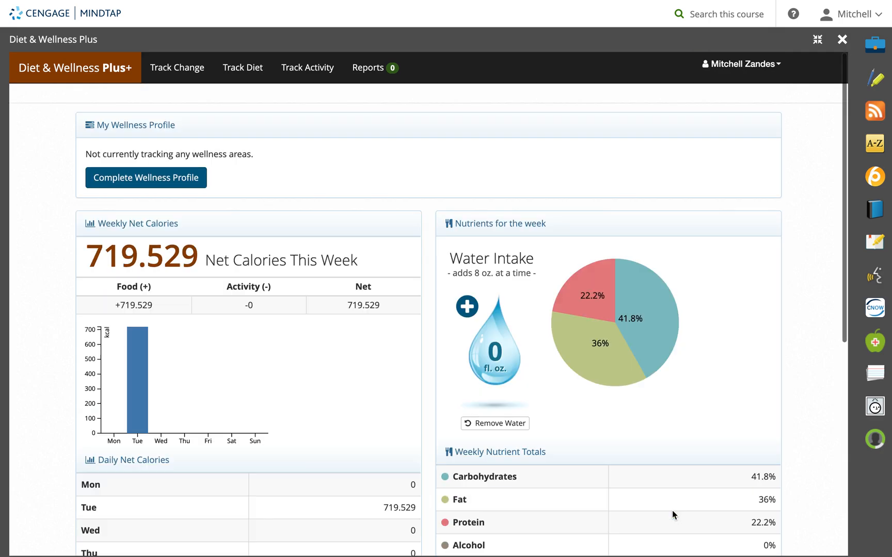
mouse_move(764, 69)
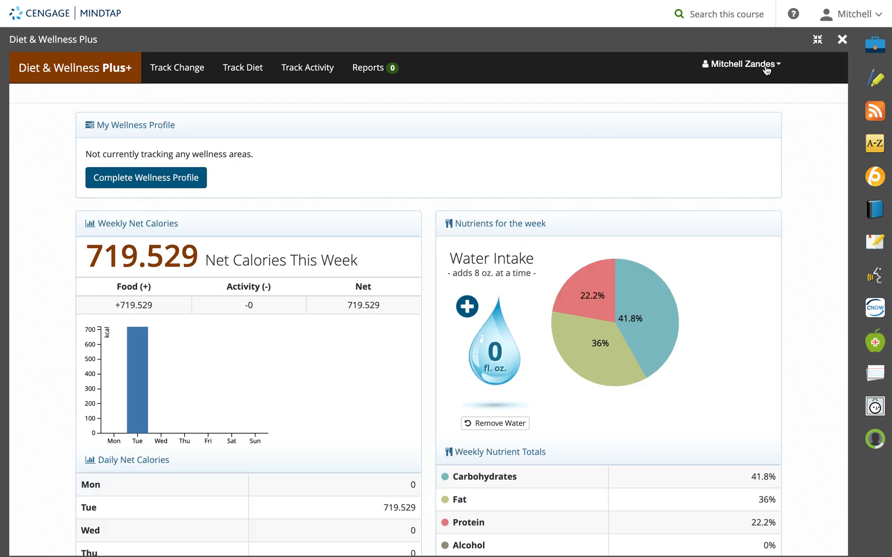
mouse_move(432, 287)
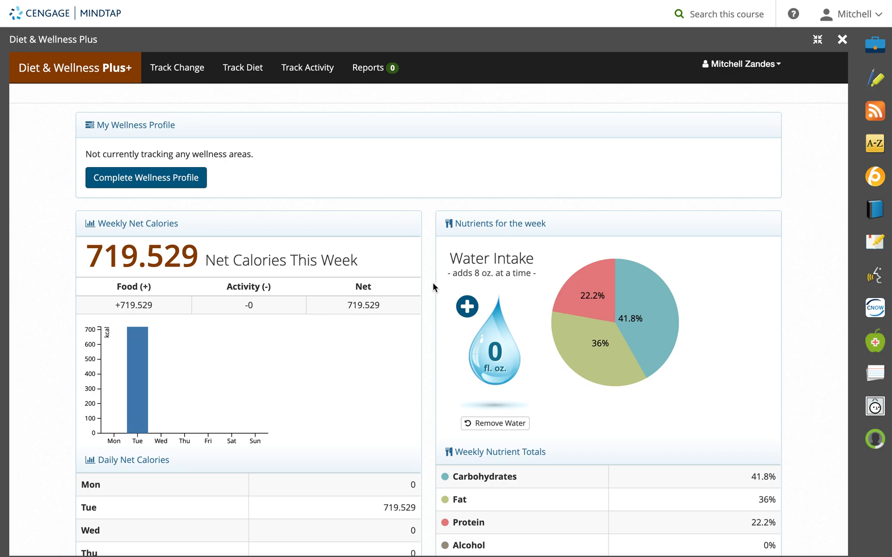
mouse_move(250, 105)
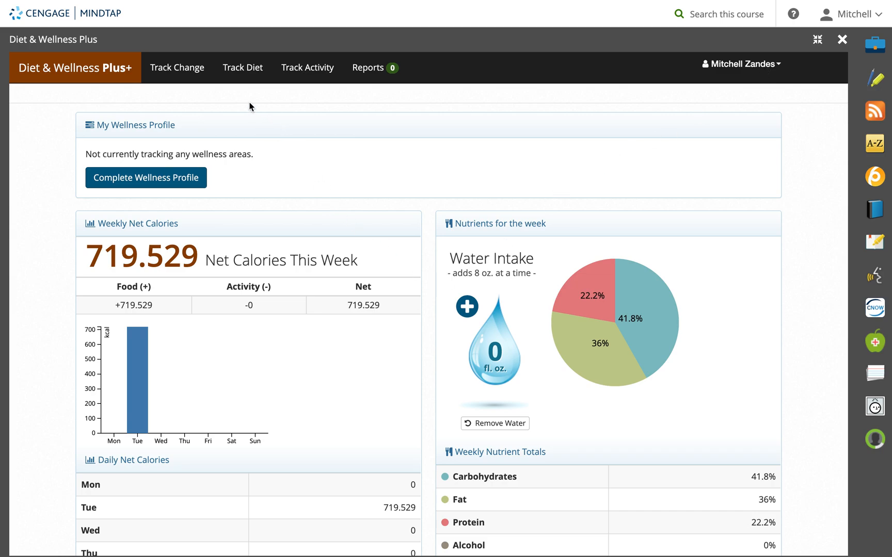
Go to Track Diet and set the log date to 02/04/2020
click(243, 68)
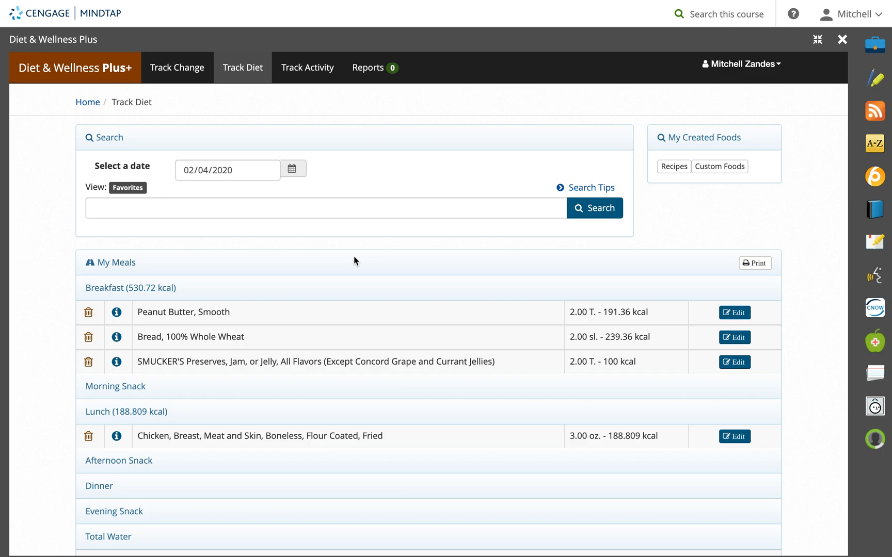
click(227, 170)
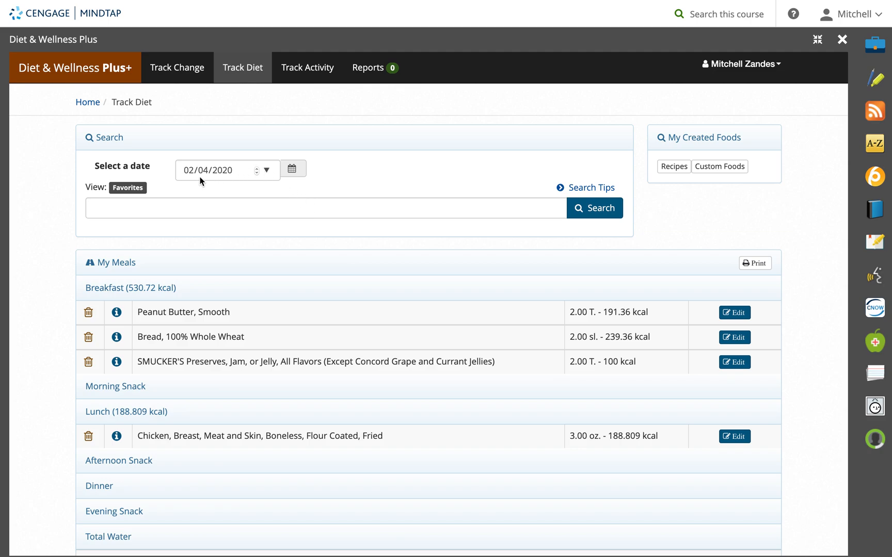
mouse_move(226, 182)
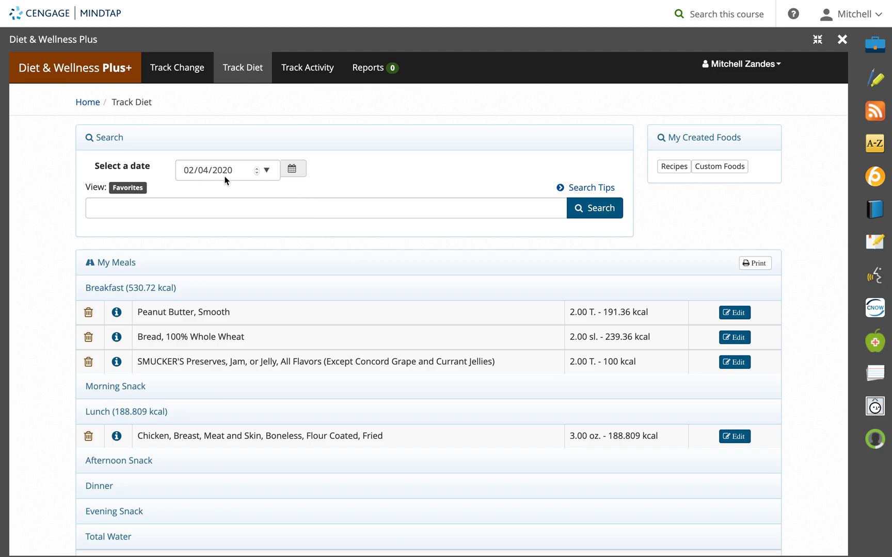
mouse_move(281, 376)
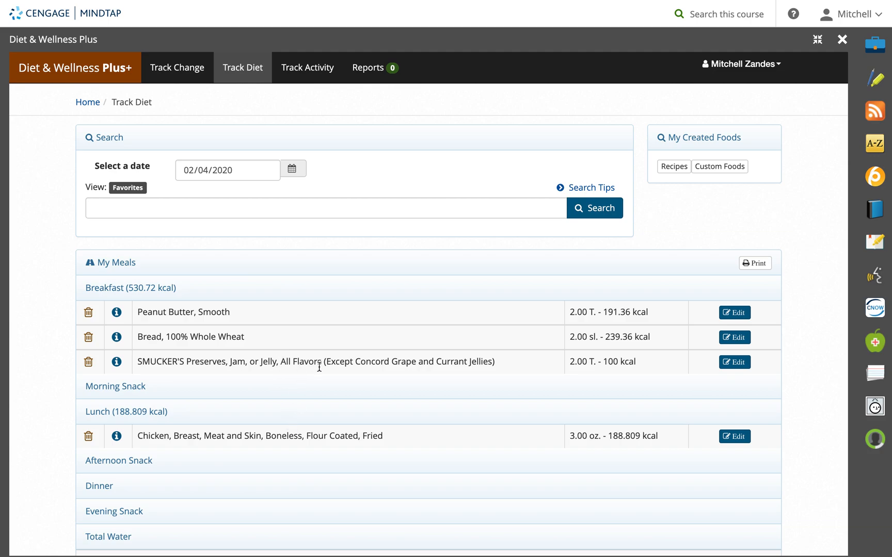
mouse_move(320, 372)
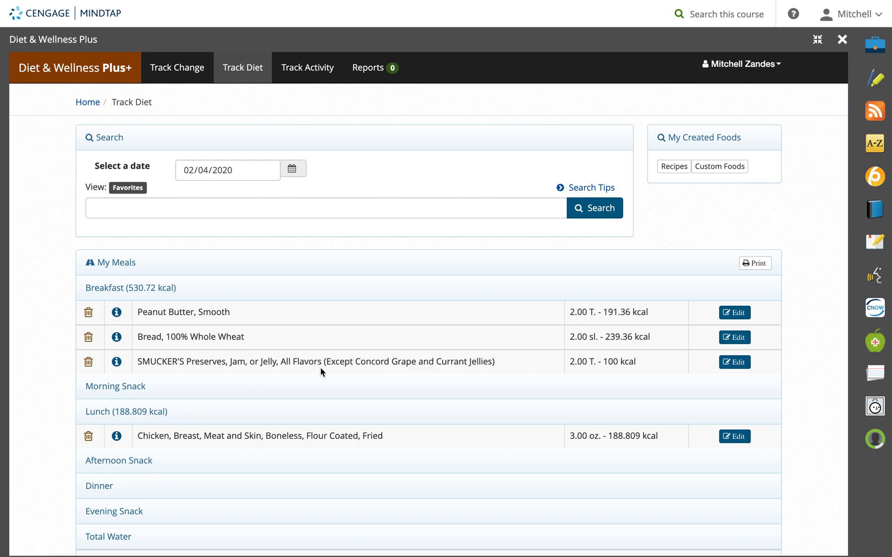
mouse_move(319, 385)
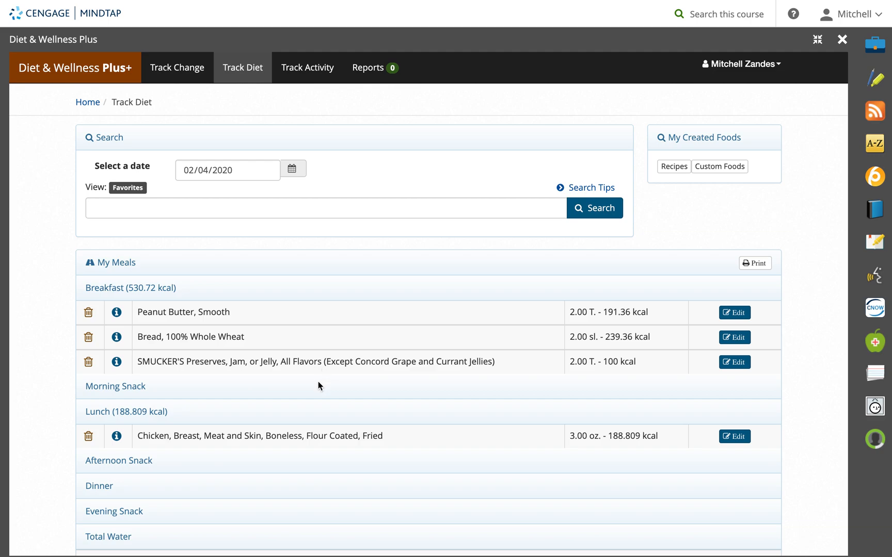
mouse_move(243, 313)
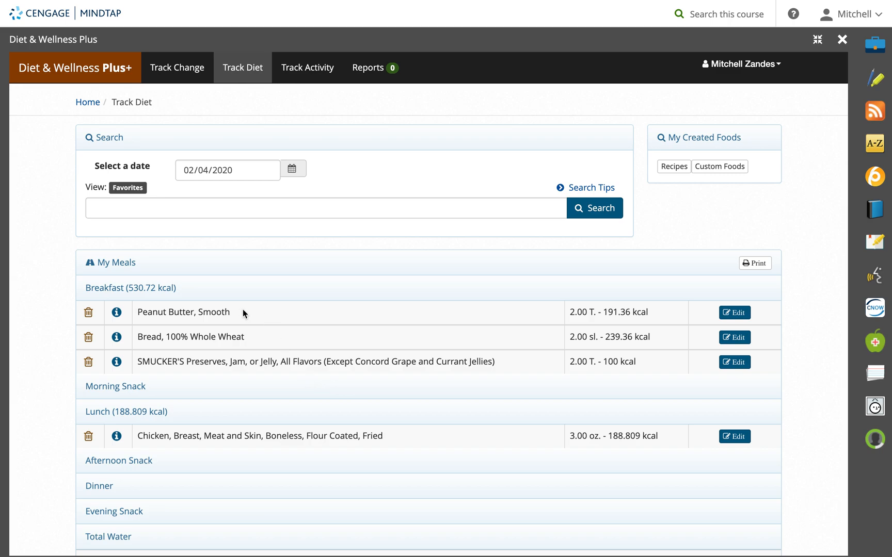
mouse_move(226, 336)
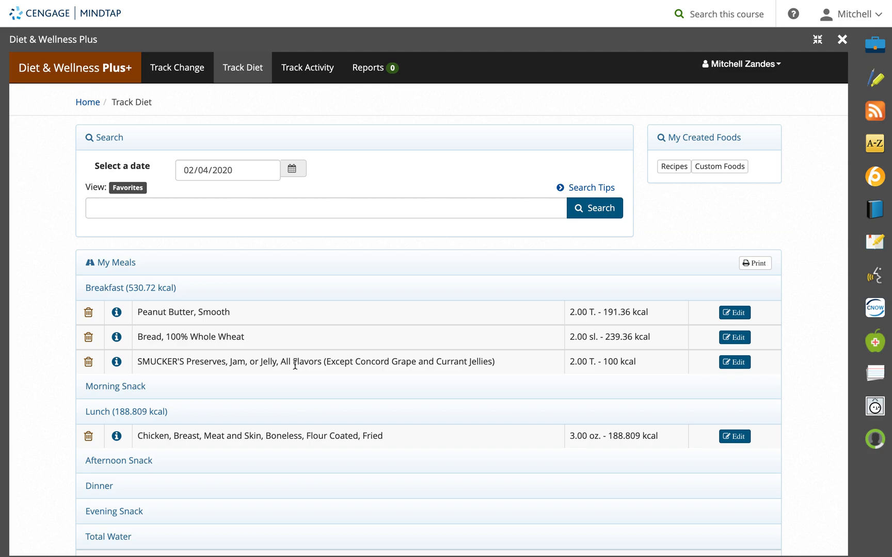
mouse_move(578, 340)
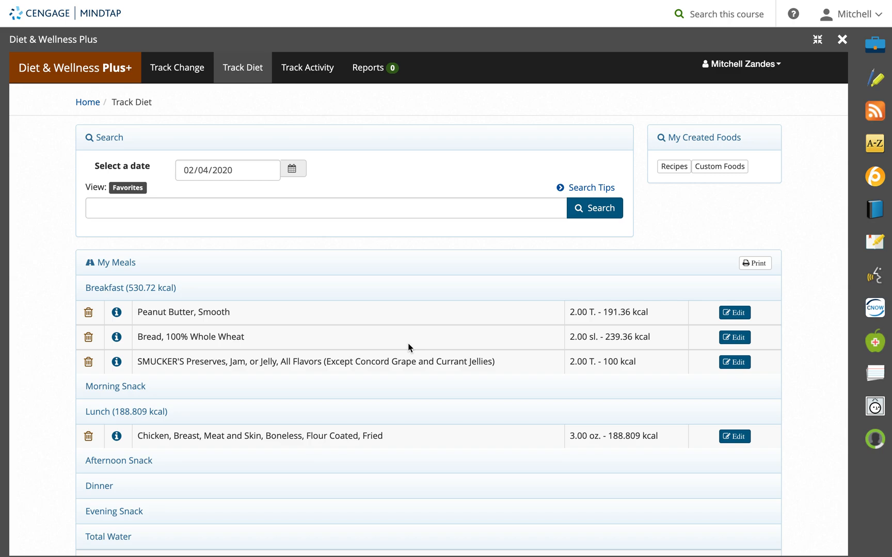
Search the food database for 'banana', returning 392 results
click(229, 207)
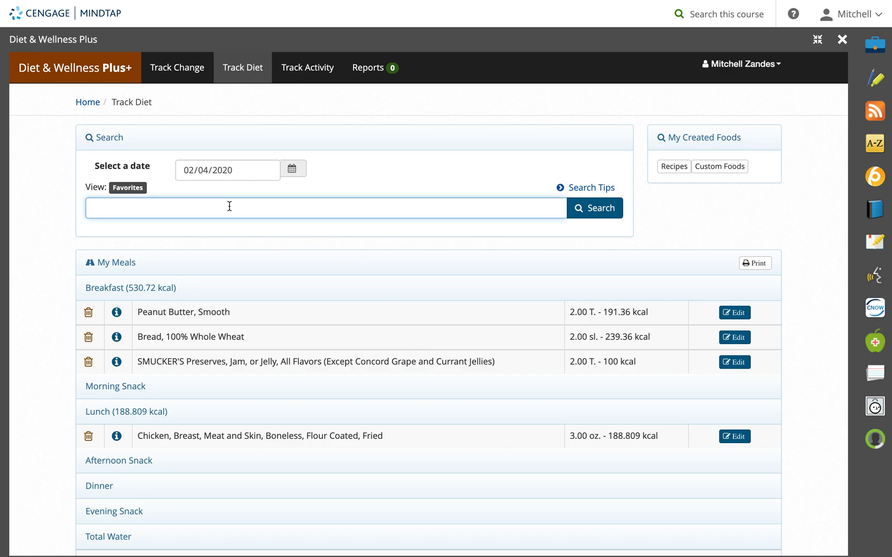
text(banana)
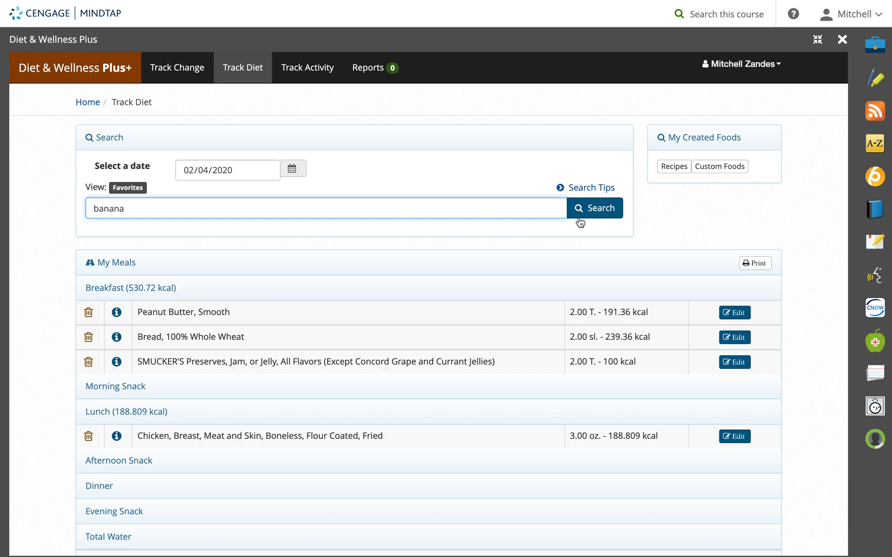
click(594, 209)
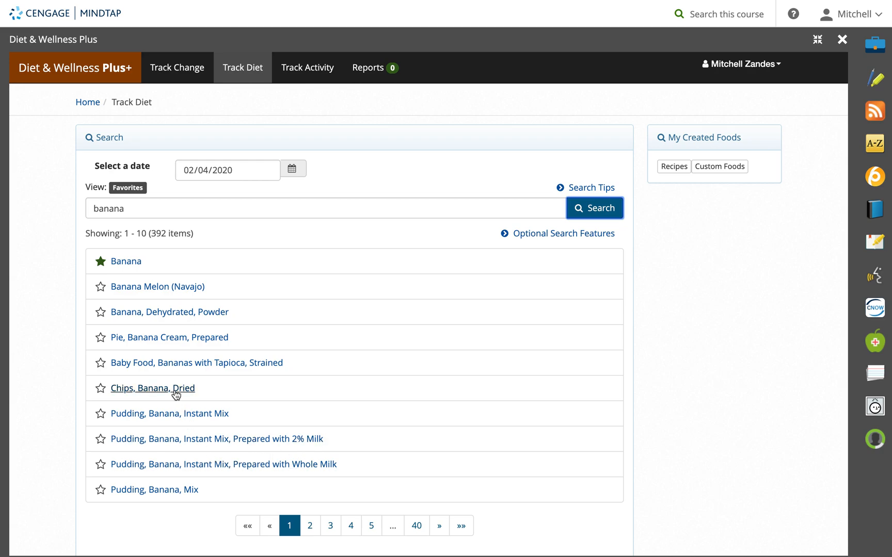
mouse_move(134, 266)
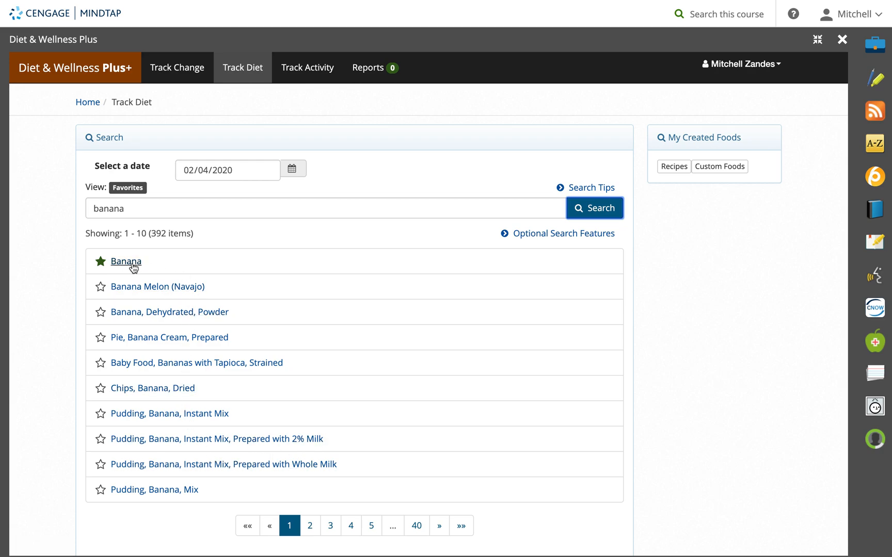
Log 1 medium Banana (105.02 kcal) under Breakfast, bringing breakfast to 635.74 kcal
click(126, 262)
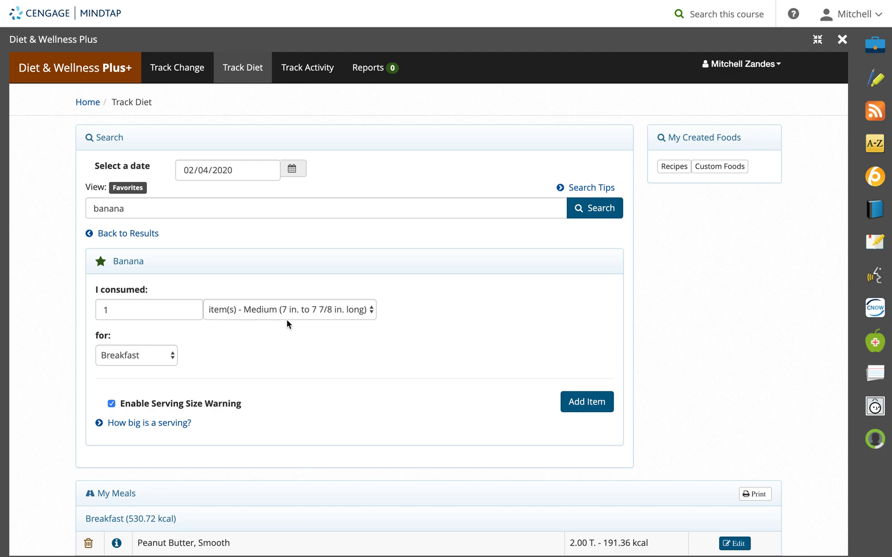
mouse_move(277, 340)
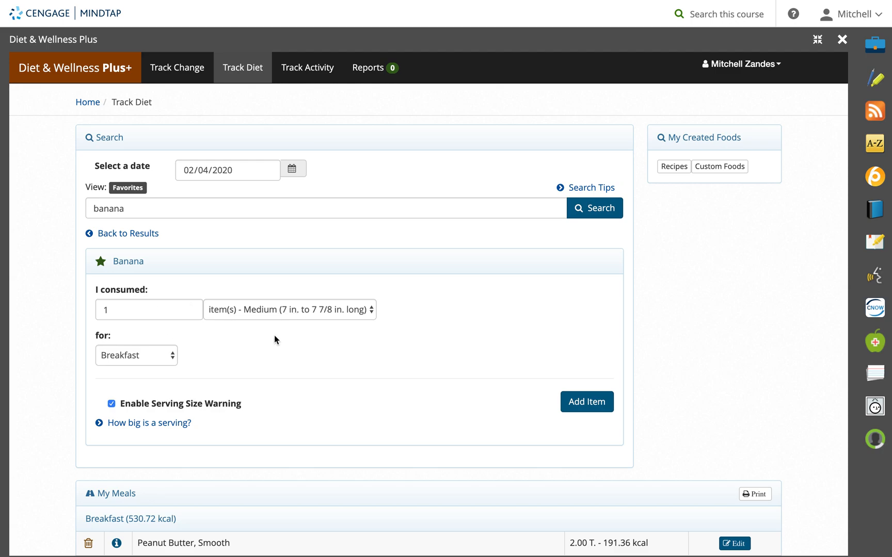
mouse_move(155, 358)
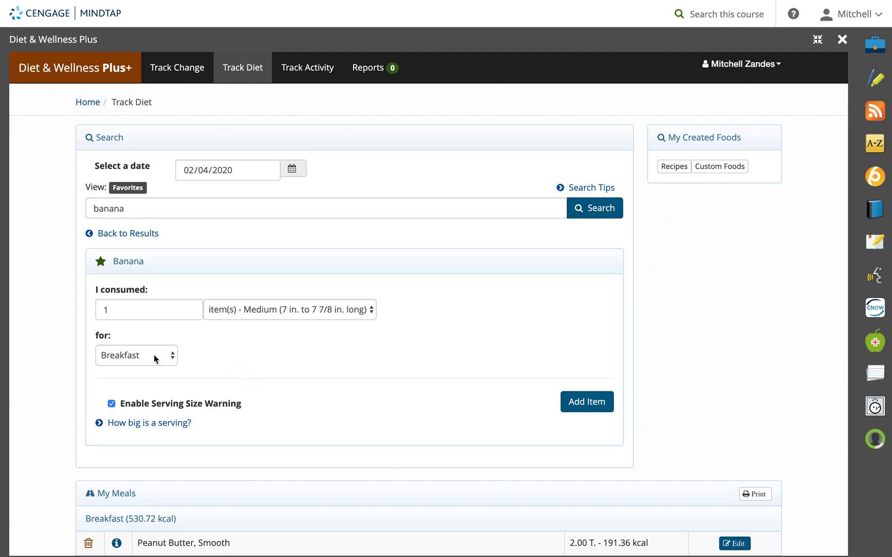
click(136, 355)
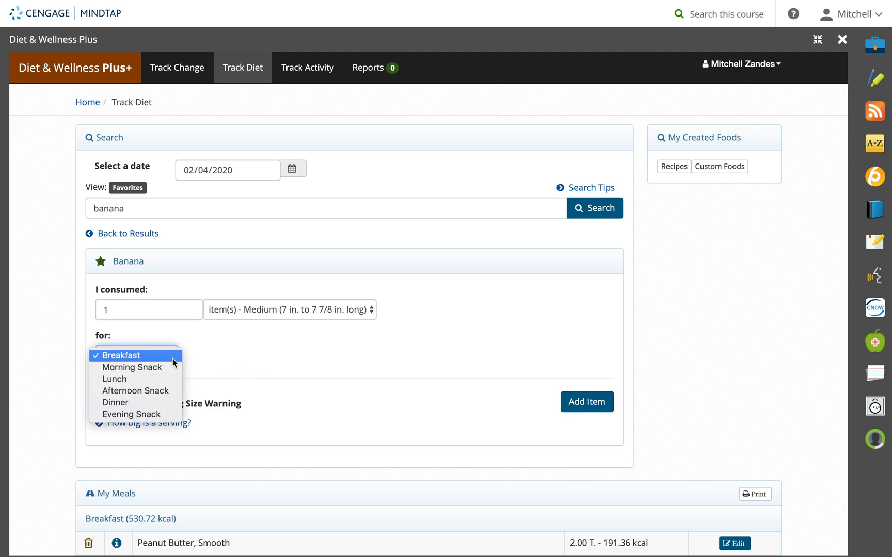
click(121, 356)
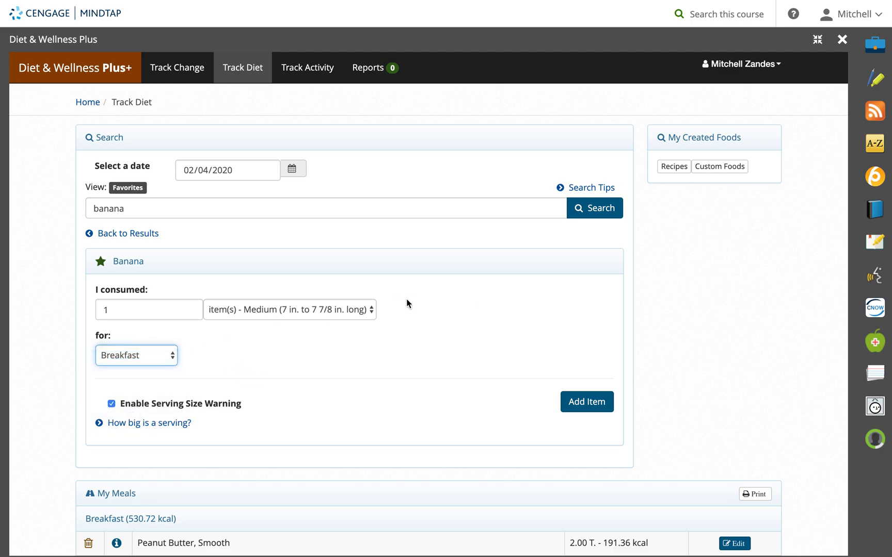
click(289, 310)
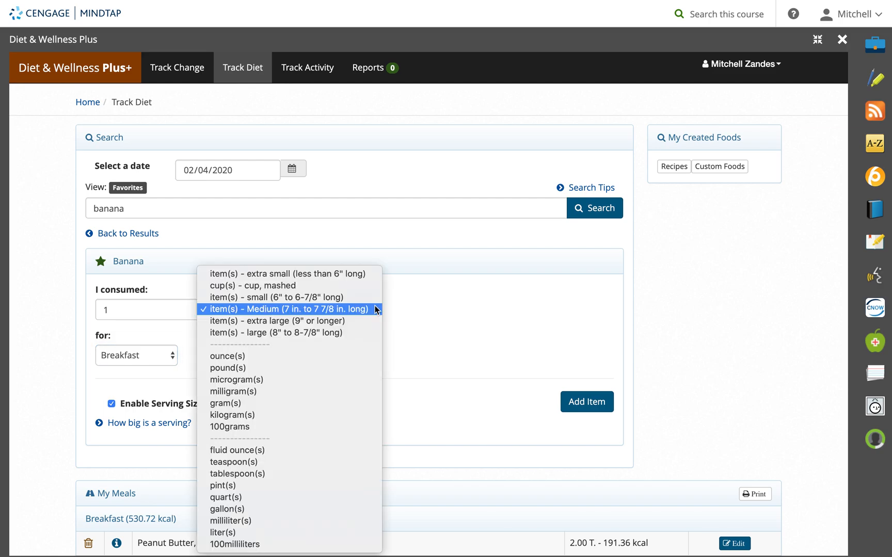
click(293, 309)
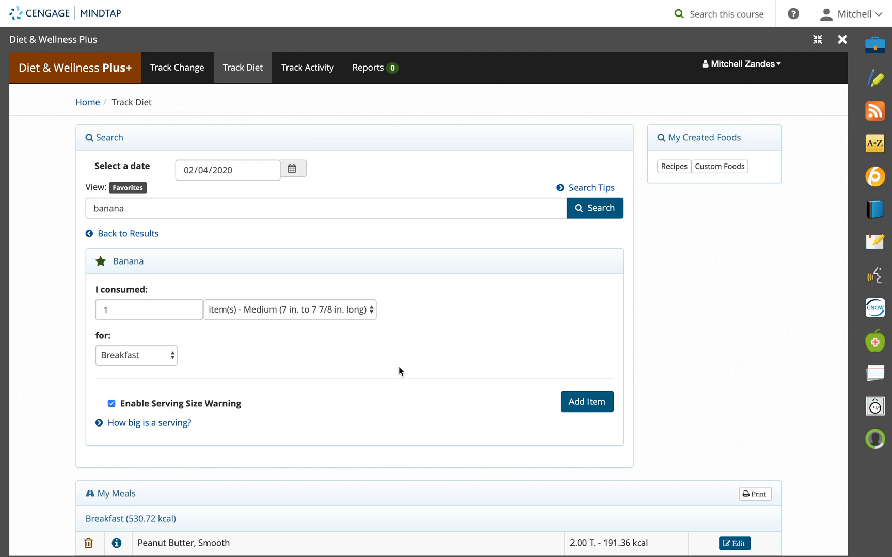
click(587, 402)
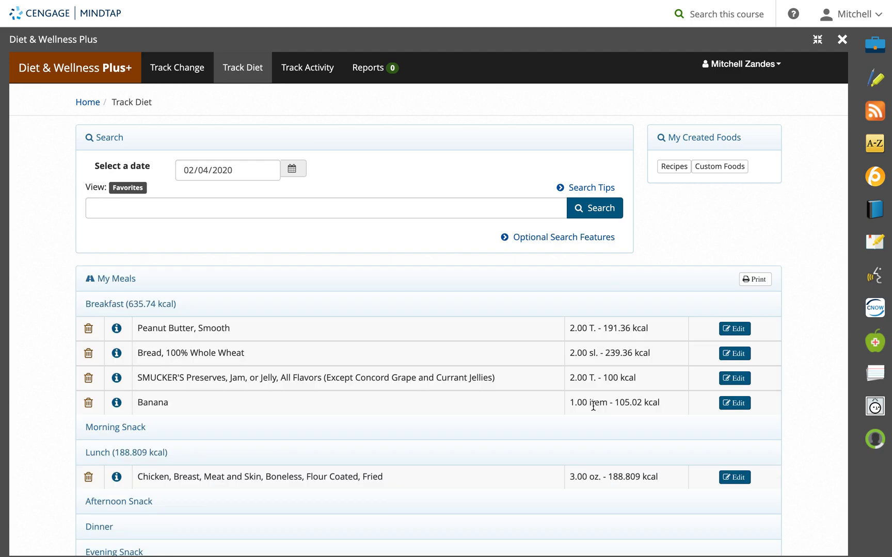
mouse_move(236, 407)
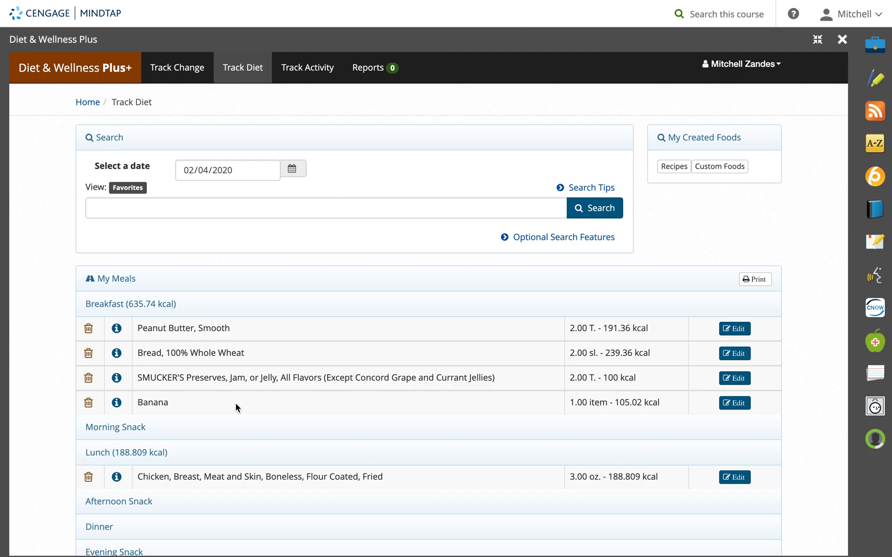
scroll(down, 3)
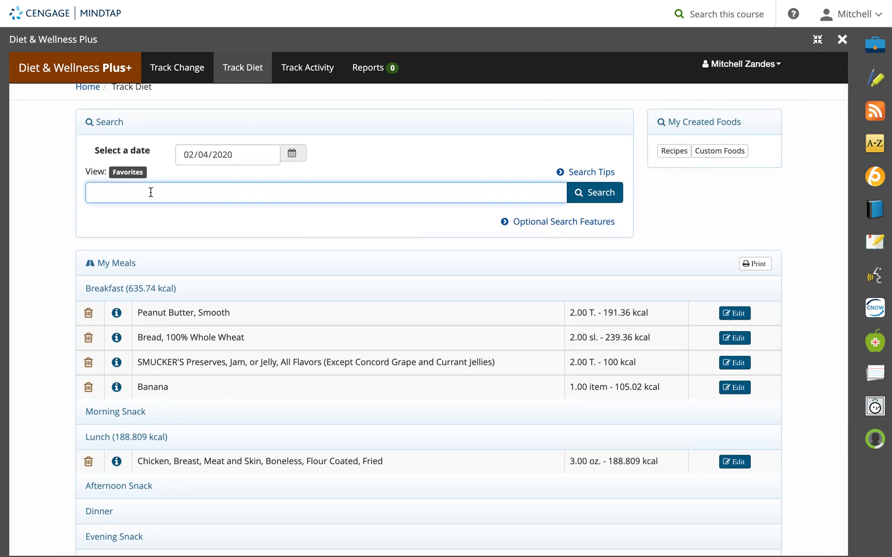
Search 'broccoli' and log 1 cup Broccoli (30.94 kcal) under Lunch
text(broccoli)
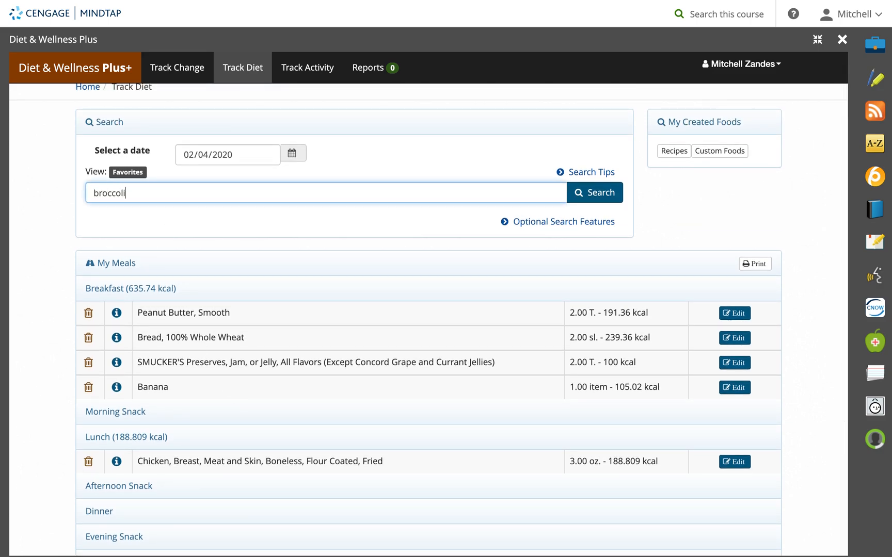
click(594, 192)
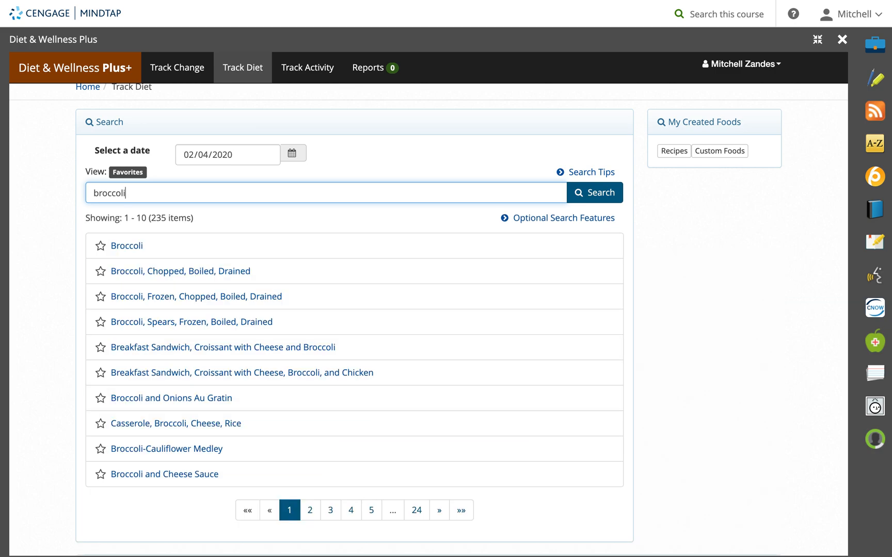
click(126, 246)
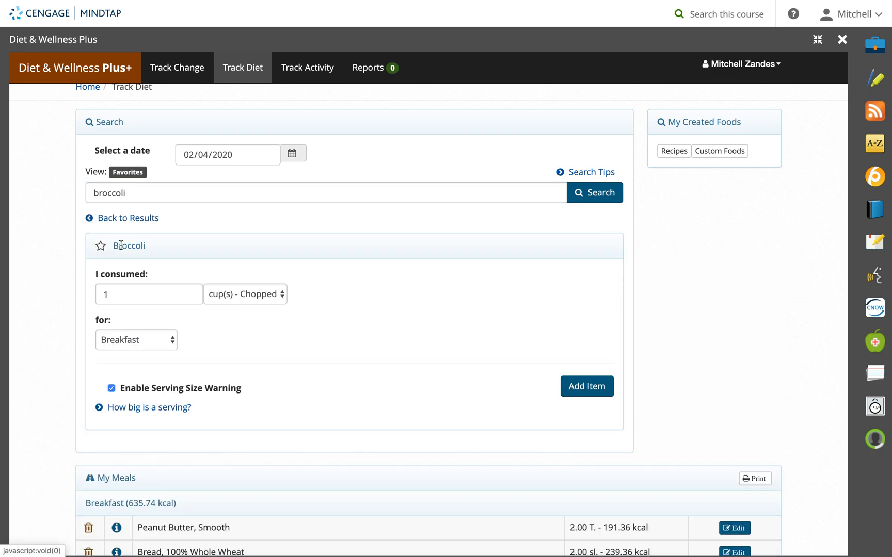
mouse_move(174, 342)
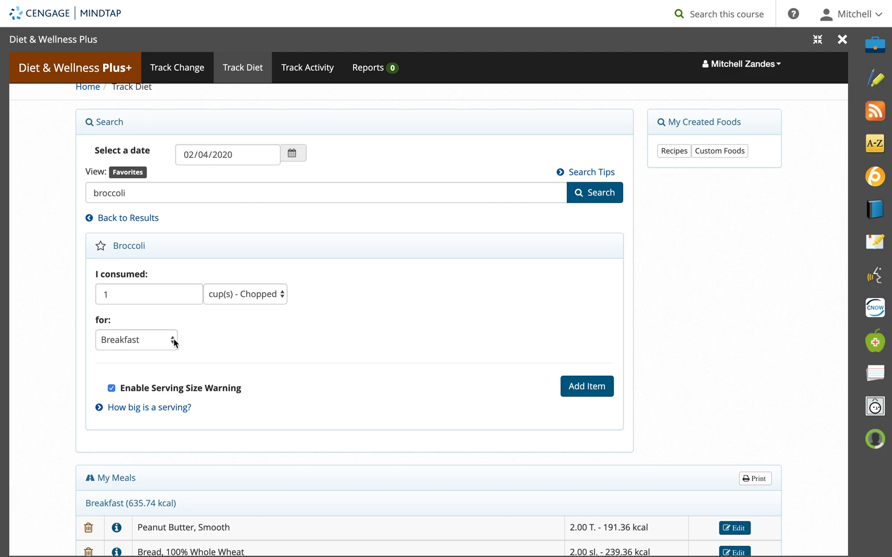
click(136, 340)
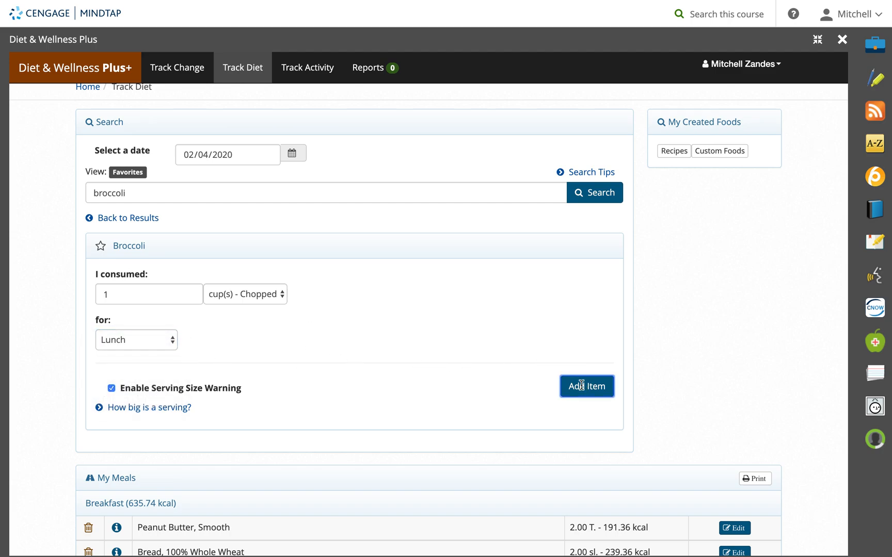
click(587, 386)
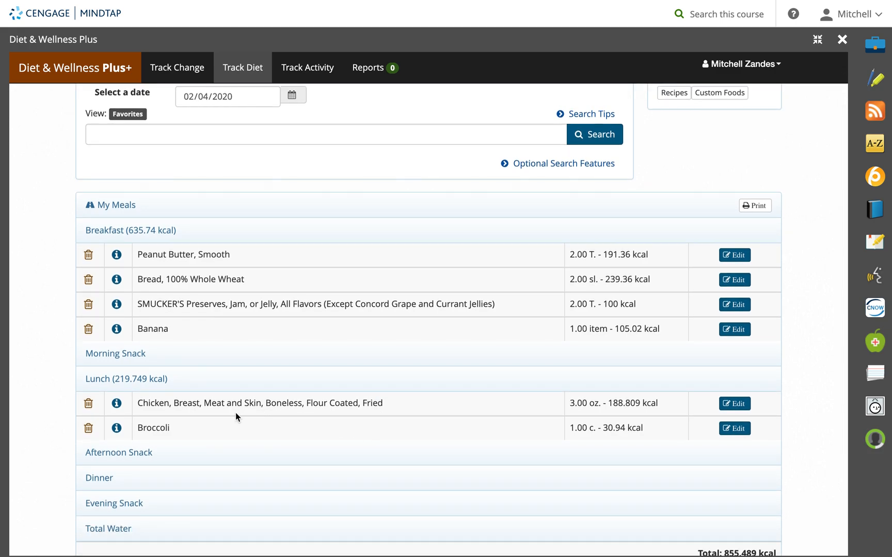
mouse_move(232, 430)
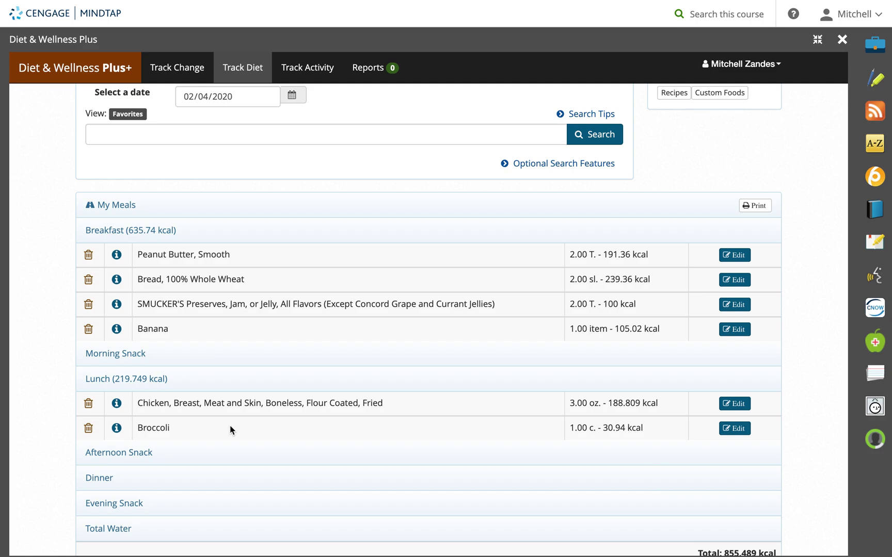
Scroll through My Meals to review the 02/04/2020 breakfast and lunch entries
scroll(down, 3)
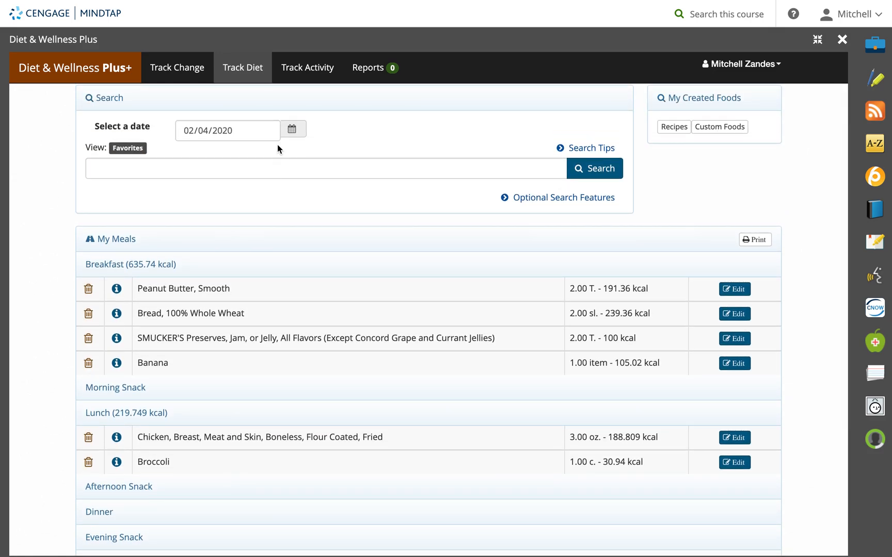
mouse_move(345, 292)
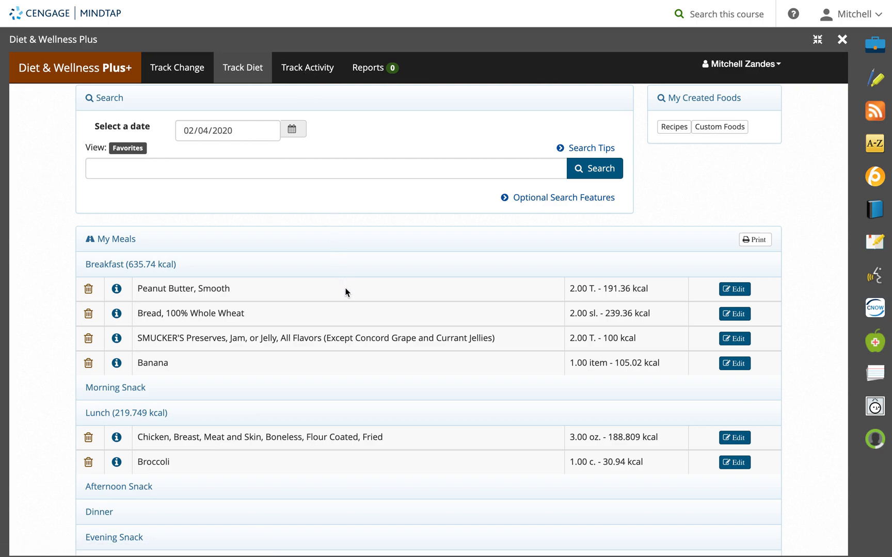
mouse_move(349, 375)
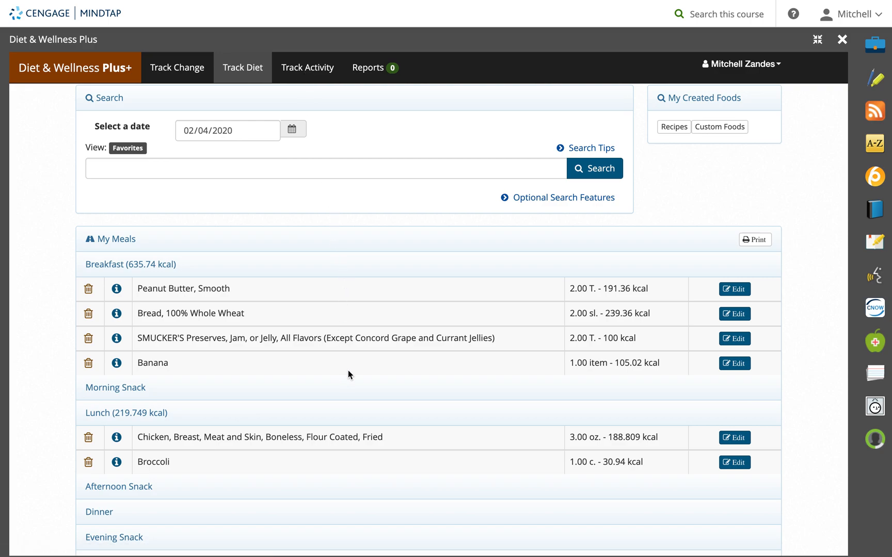
scroll(down, 3)
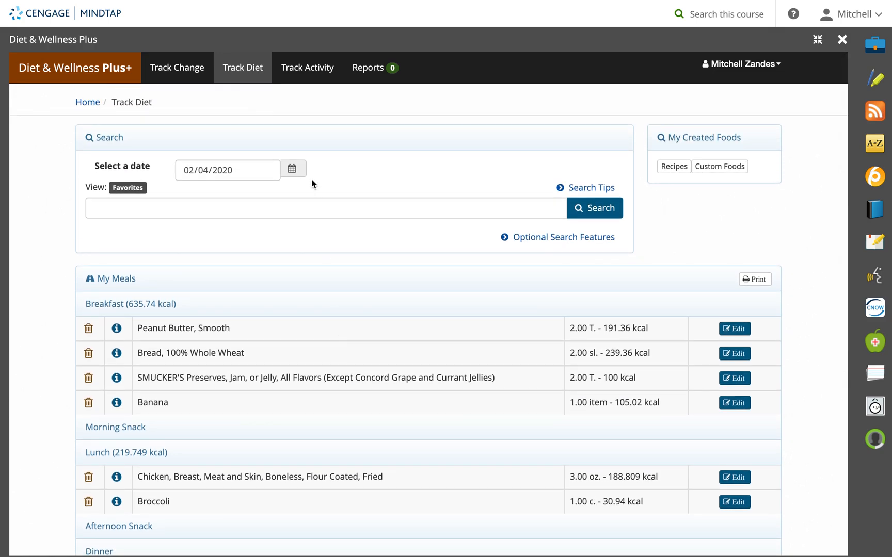
Switch the diet log to February 5, 2020 via the date picker
click(293, 169)
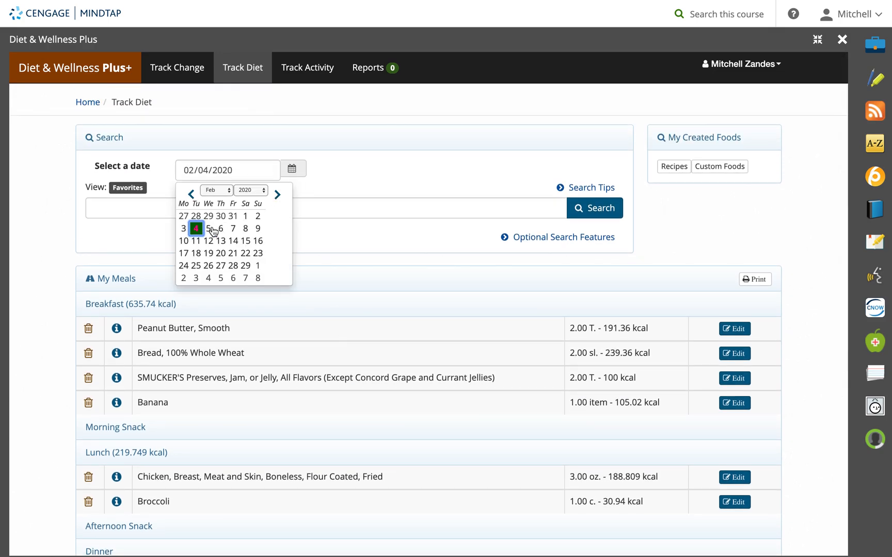
click(207, 229)
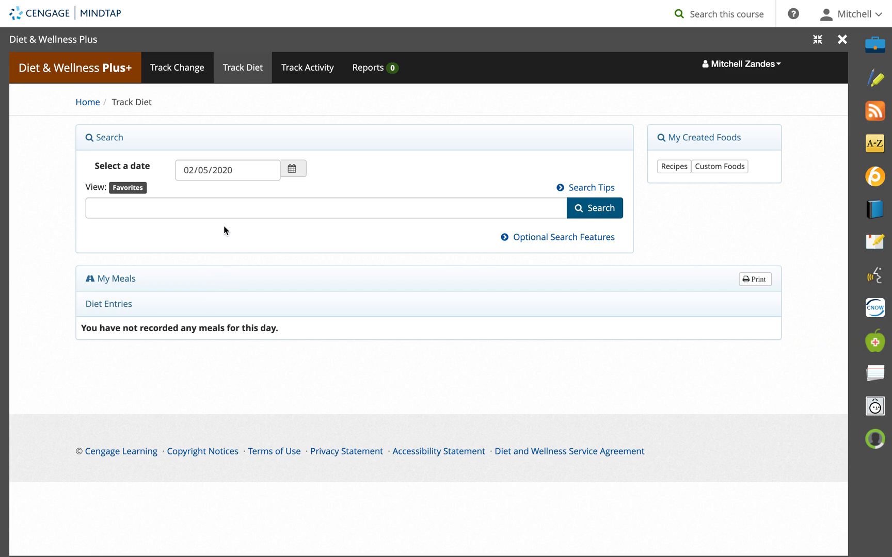
mouse_move(246, 332)
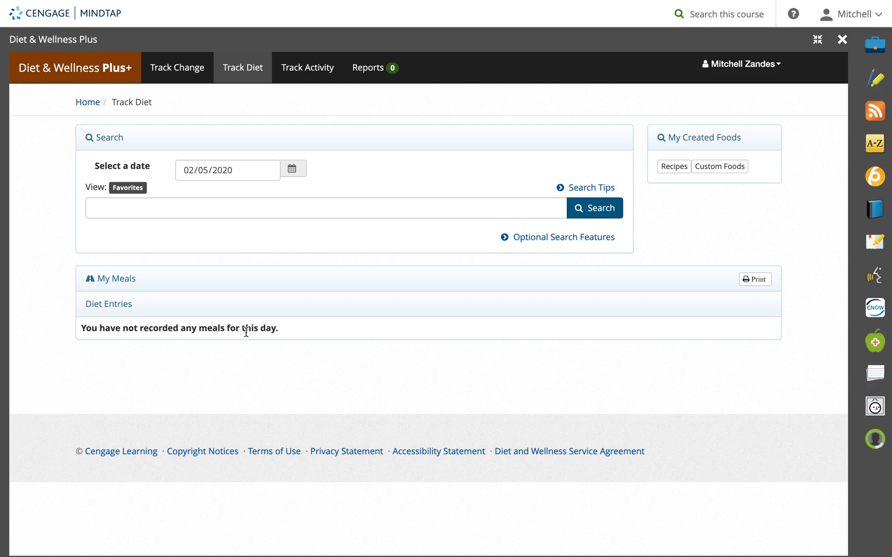
mouse_move(365, 293)
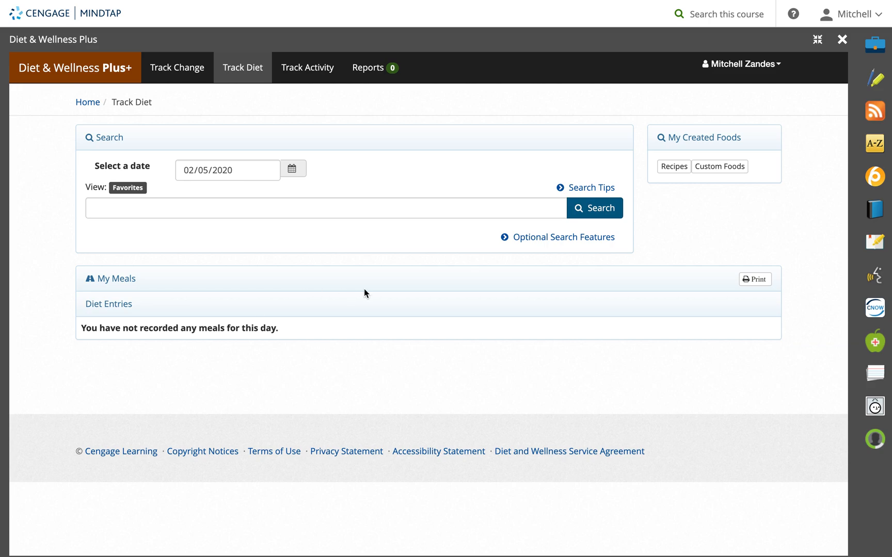
mouse_move(371, 77)
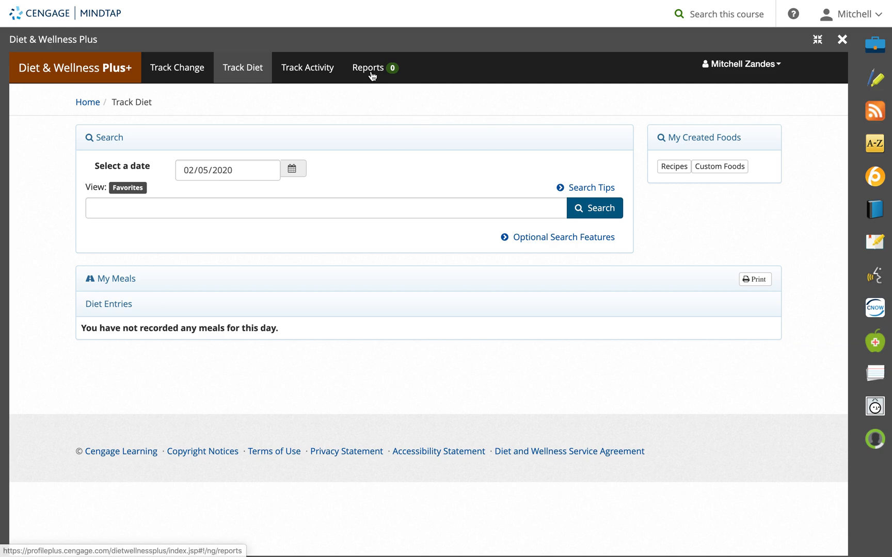
Go to Reports and choose the 3-Day Average report
click(368, 68)
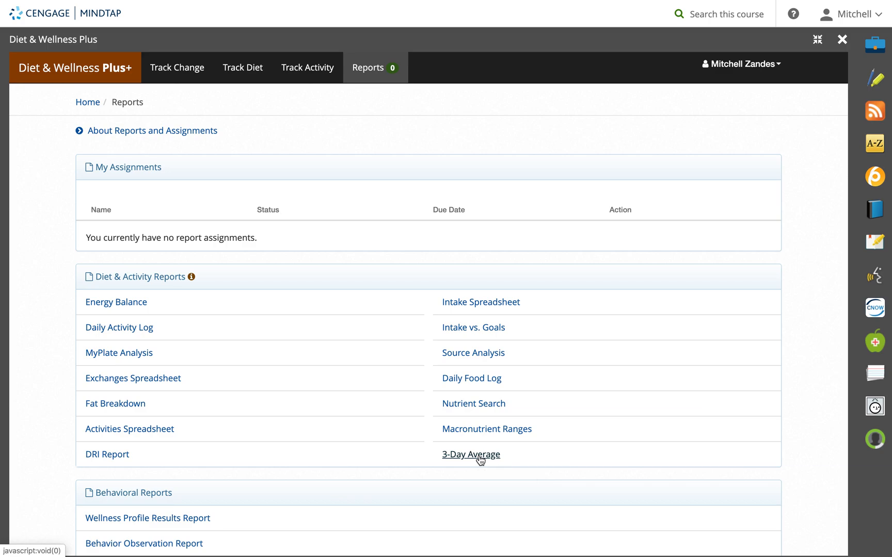
click(471, 454)
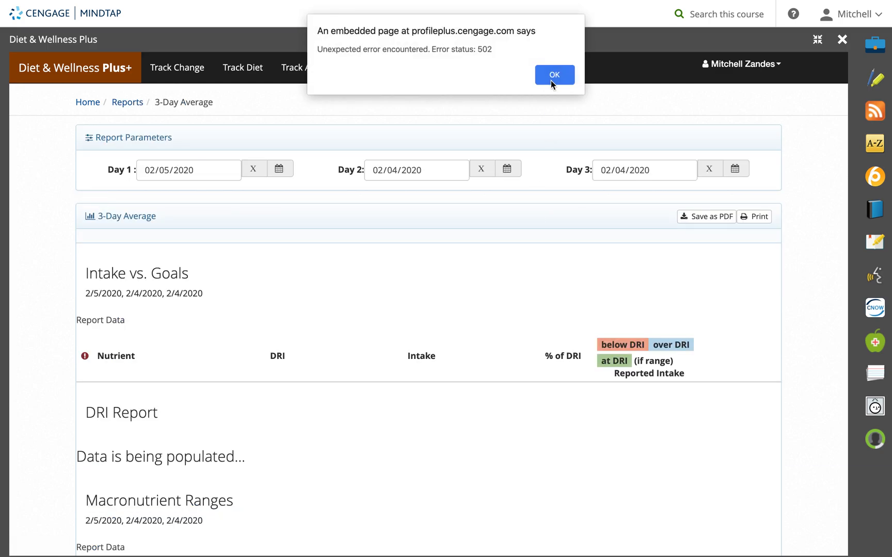
Dismiss the 502 errors and set the report days to 02/04, 02/05 and 02/08/2020
click(554, 74)
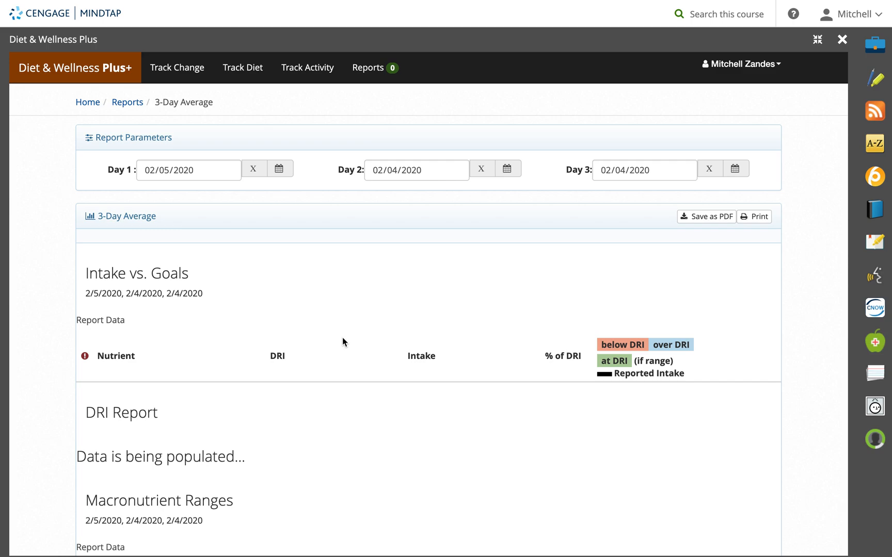
mouse_move(261, 177)
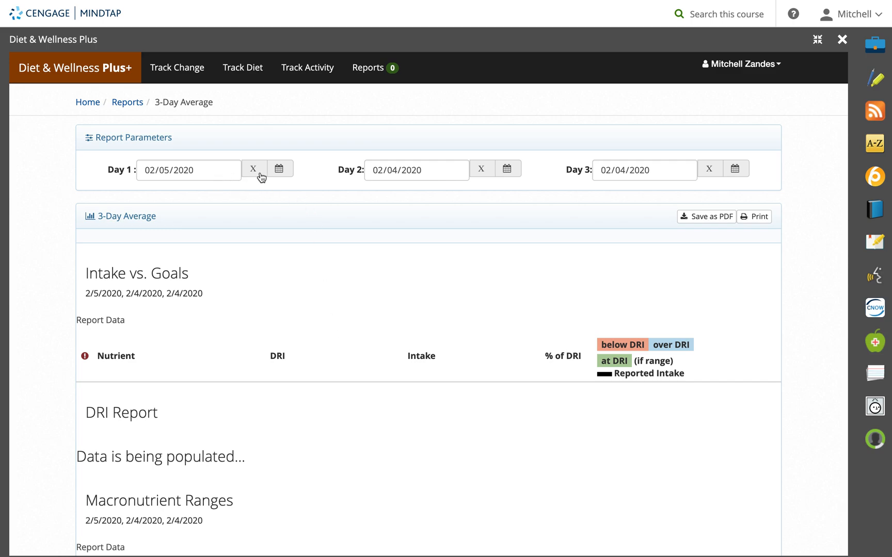
click(280, 169)
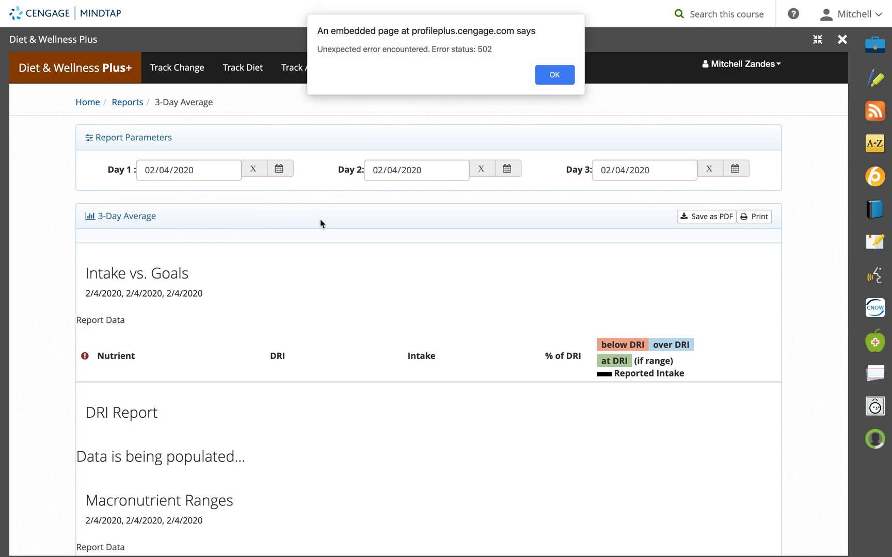
click(555, 75)
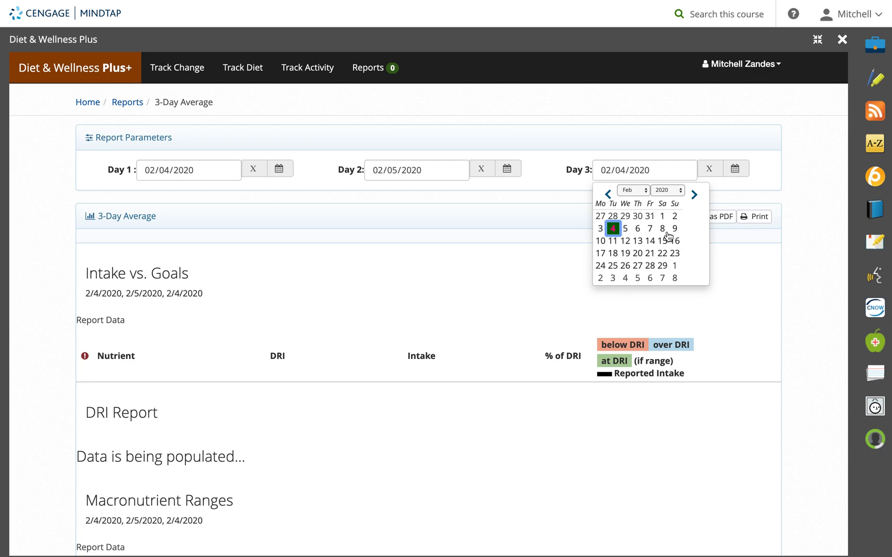
click(663, 229)
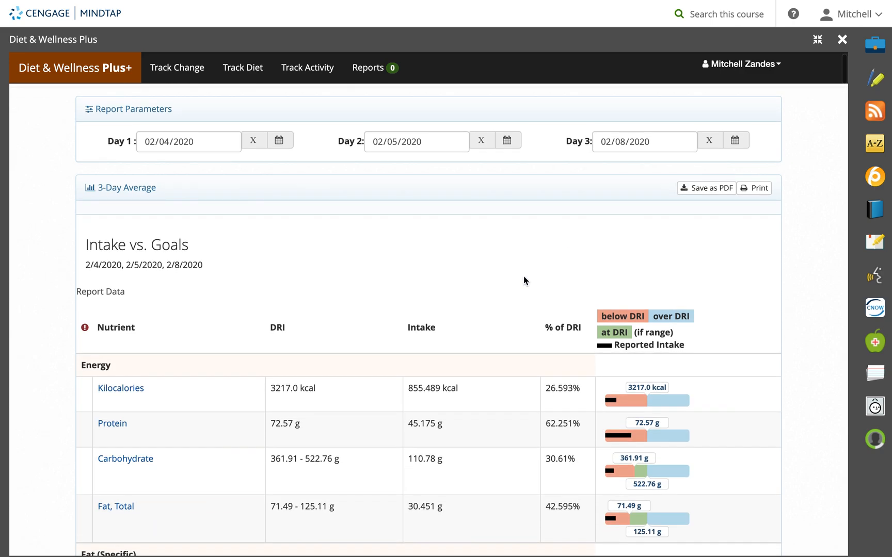
scroll(down, 3)
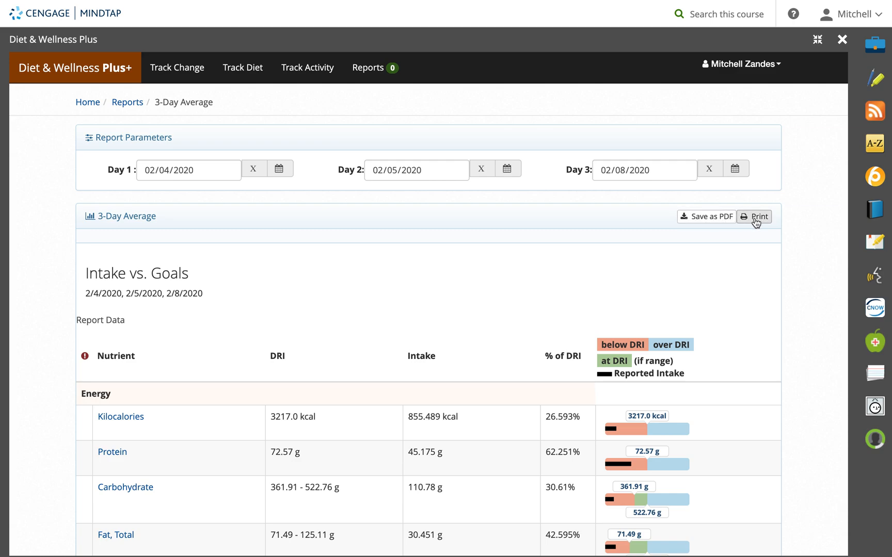
mouse_move(755, 219)
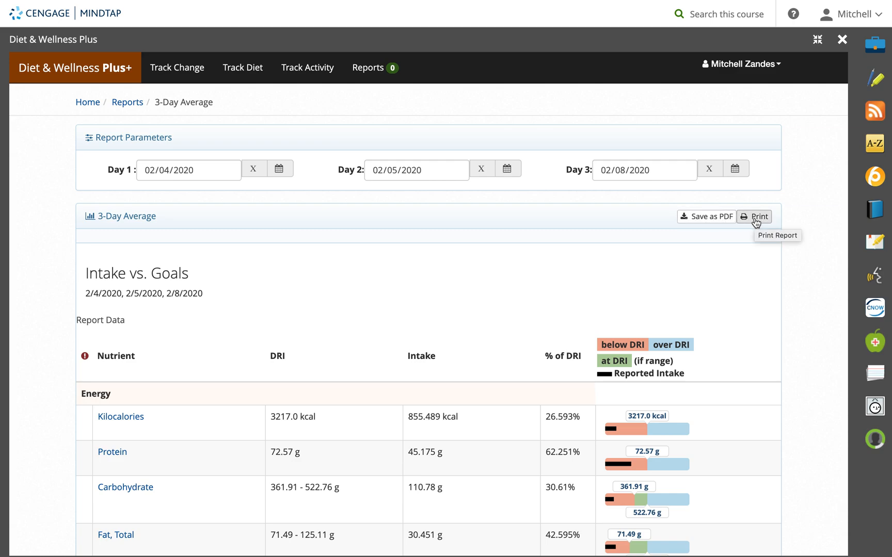
Print the 3-Day Average report with the destination set to Save as PDF
click(753, 217)
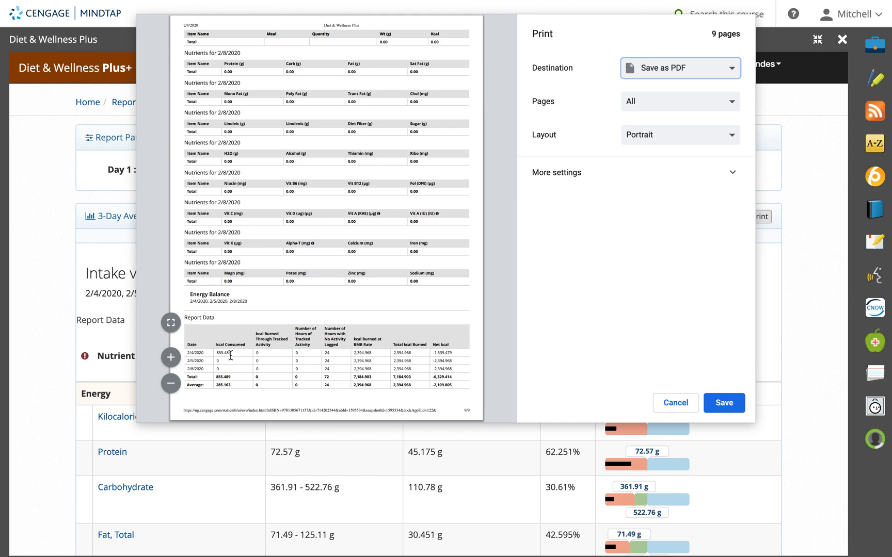
mouse_move(224, 363)
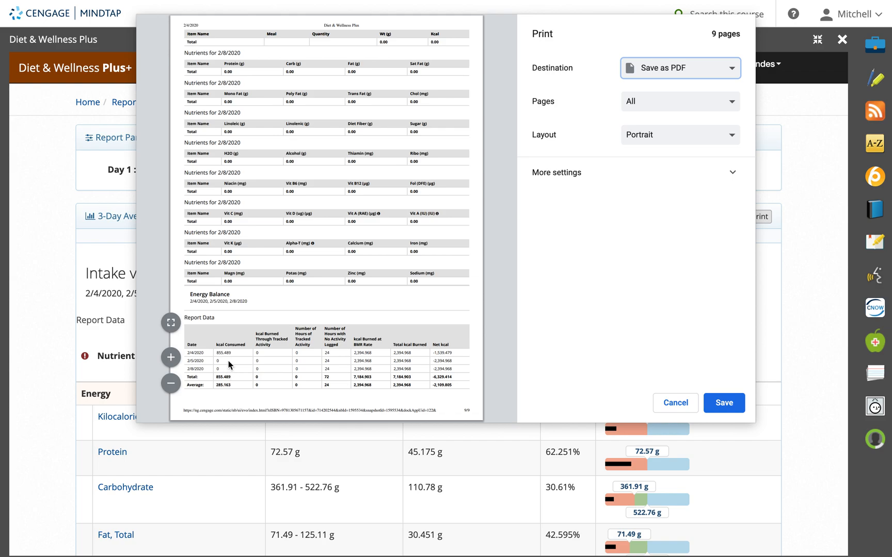
mouse_move(214, 367)
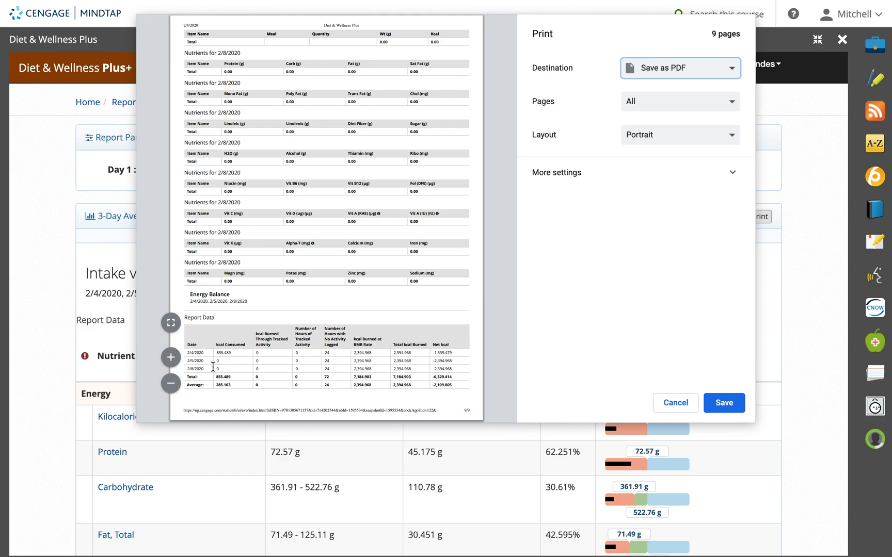
mouse_move(222, 356)
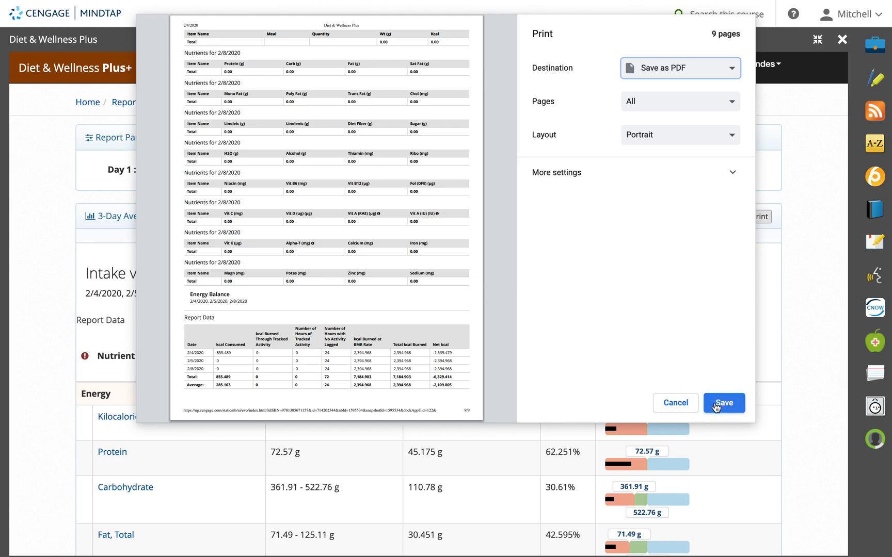
click(723, 404)
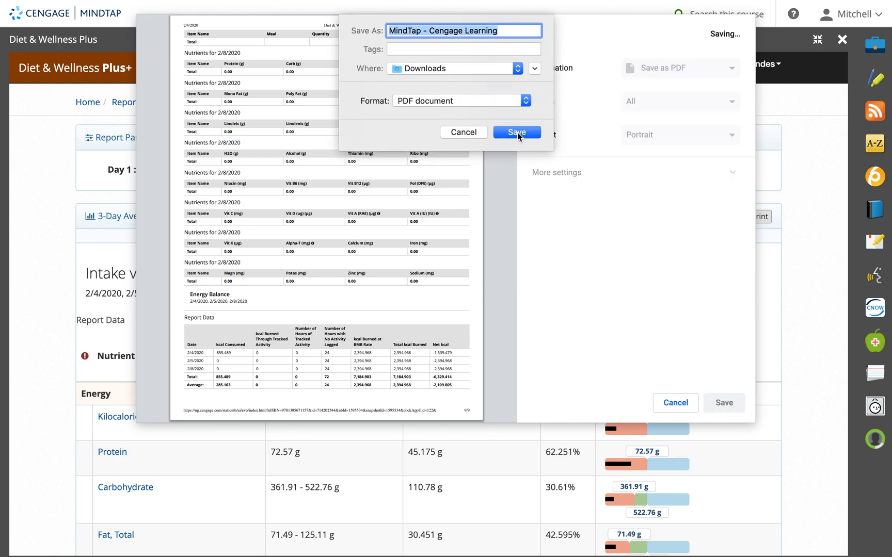
Save the 9-page report PDF to Downloads and return to the report page
click(516, 132)
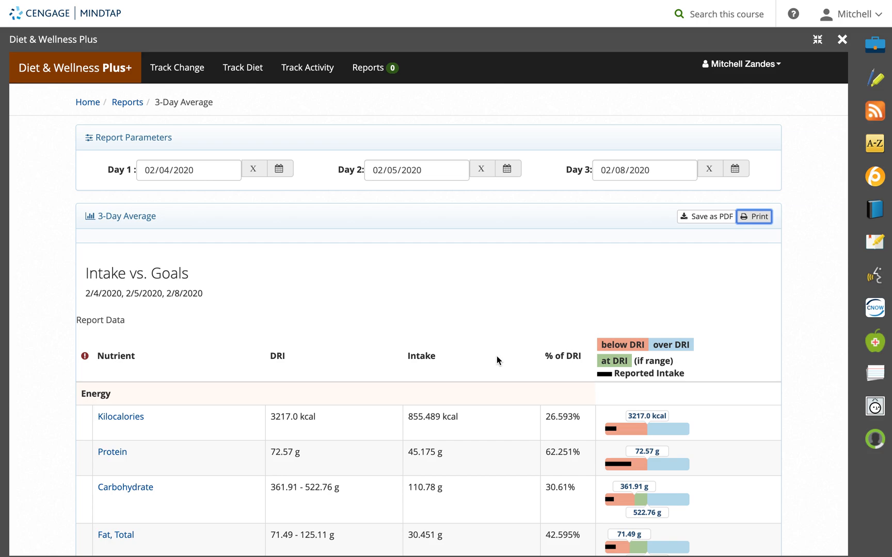
mouse_move(680, 7)
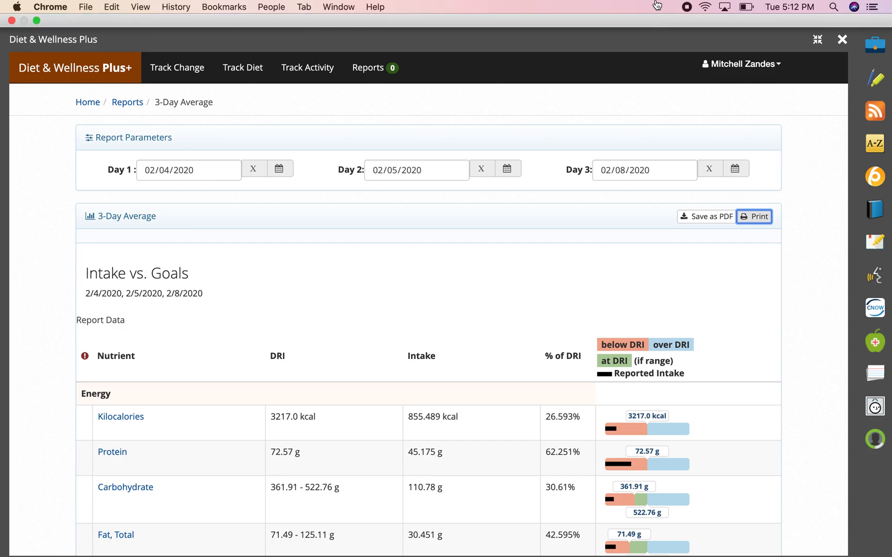
mouse_move(686, 8)
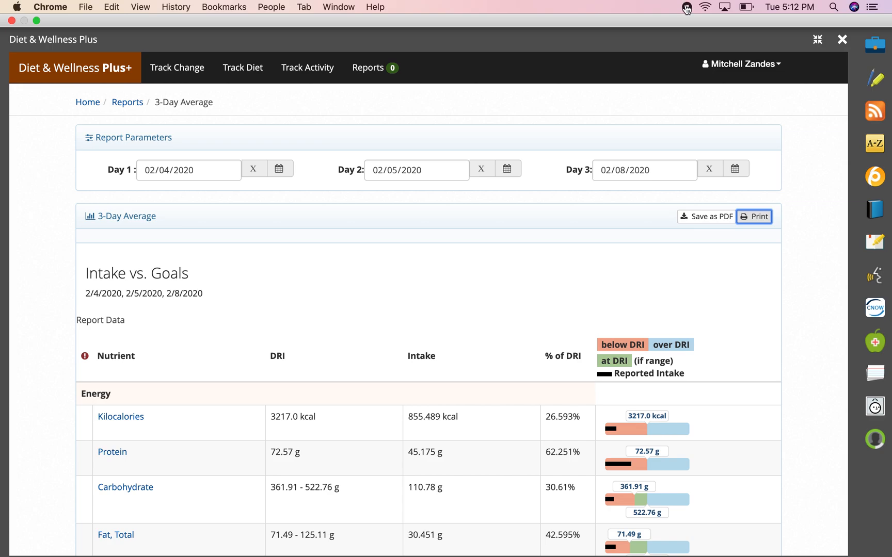